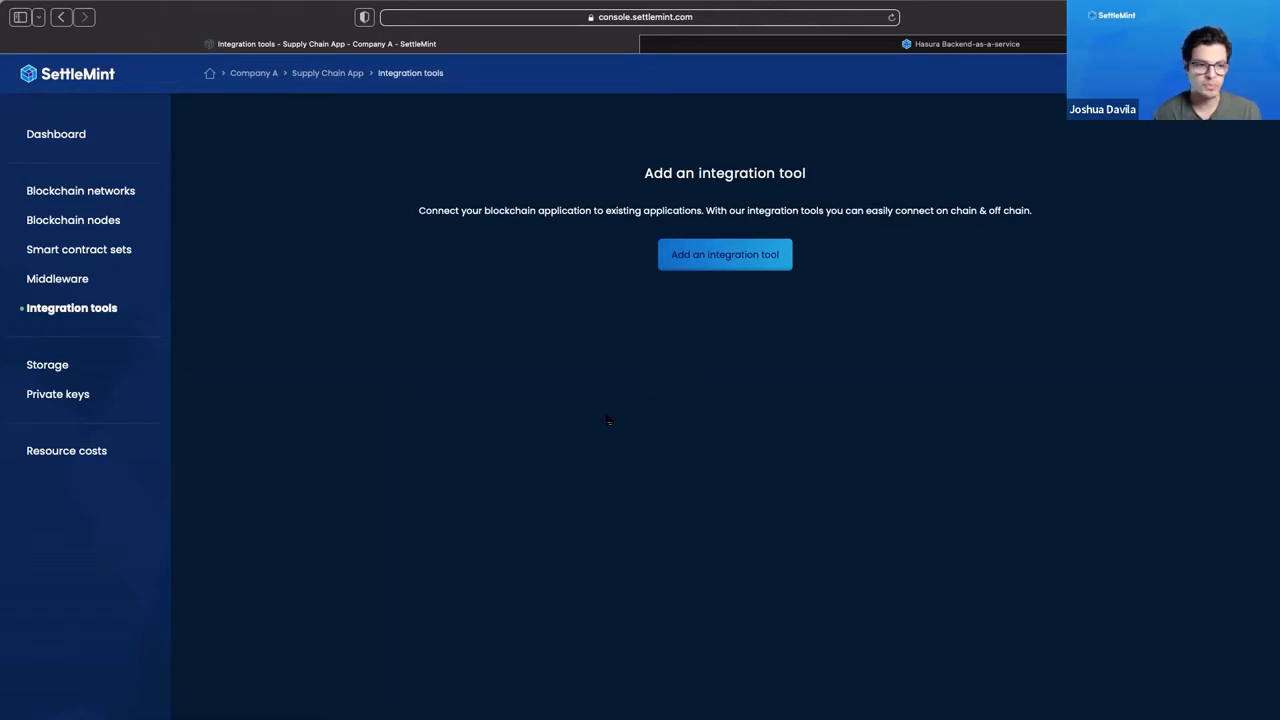
{"action": "mouse_move", "coordinate": [85, 321]}
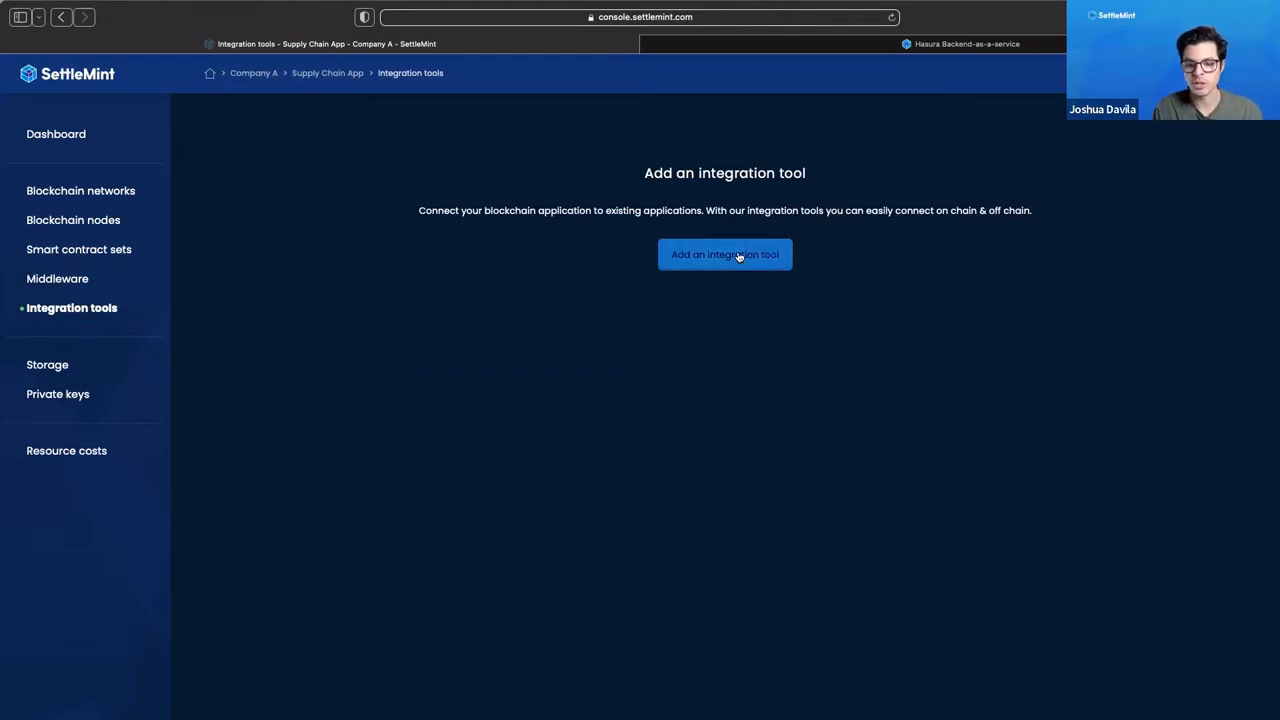
Start adding an integration tool from the empty Integration tools page.
{"action": "left_click", "coordinate": [724, 254]}
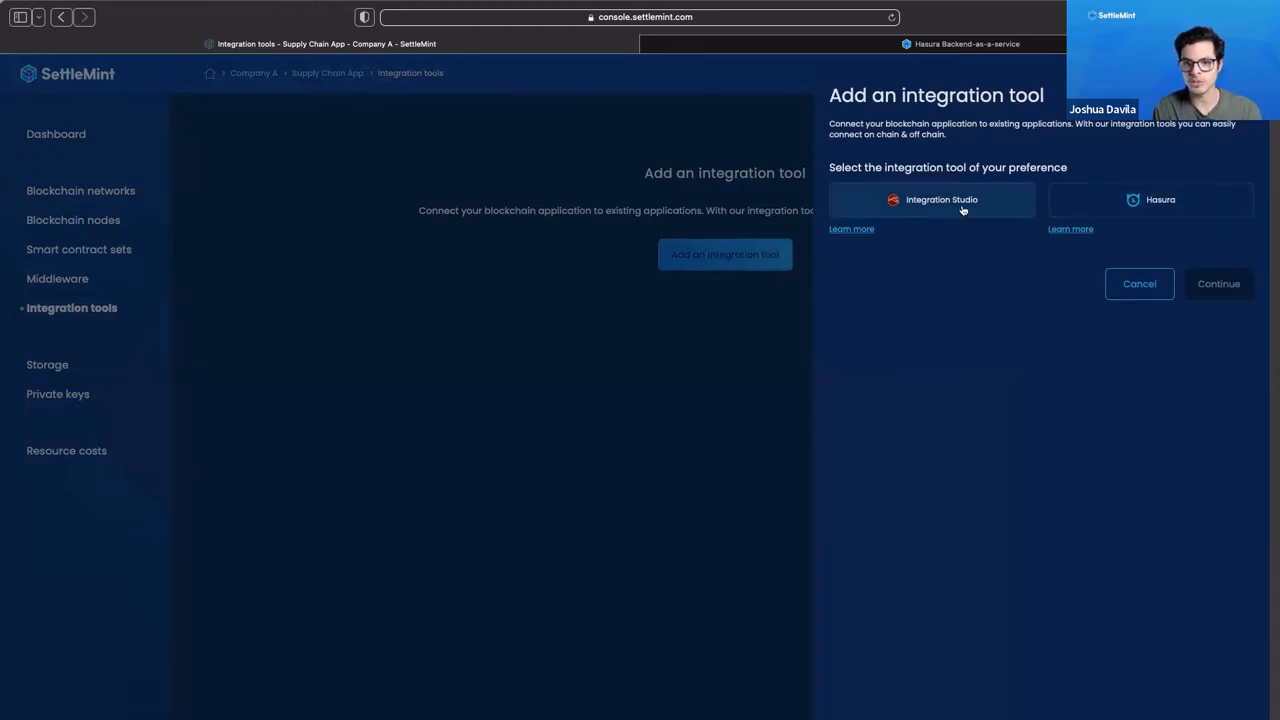
Deploy an Integration Studio named 'Supply Chain Integration Studio' on shared AWS infrastructure.
{"action": "left_click", "coordinate": [931, 199]}
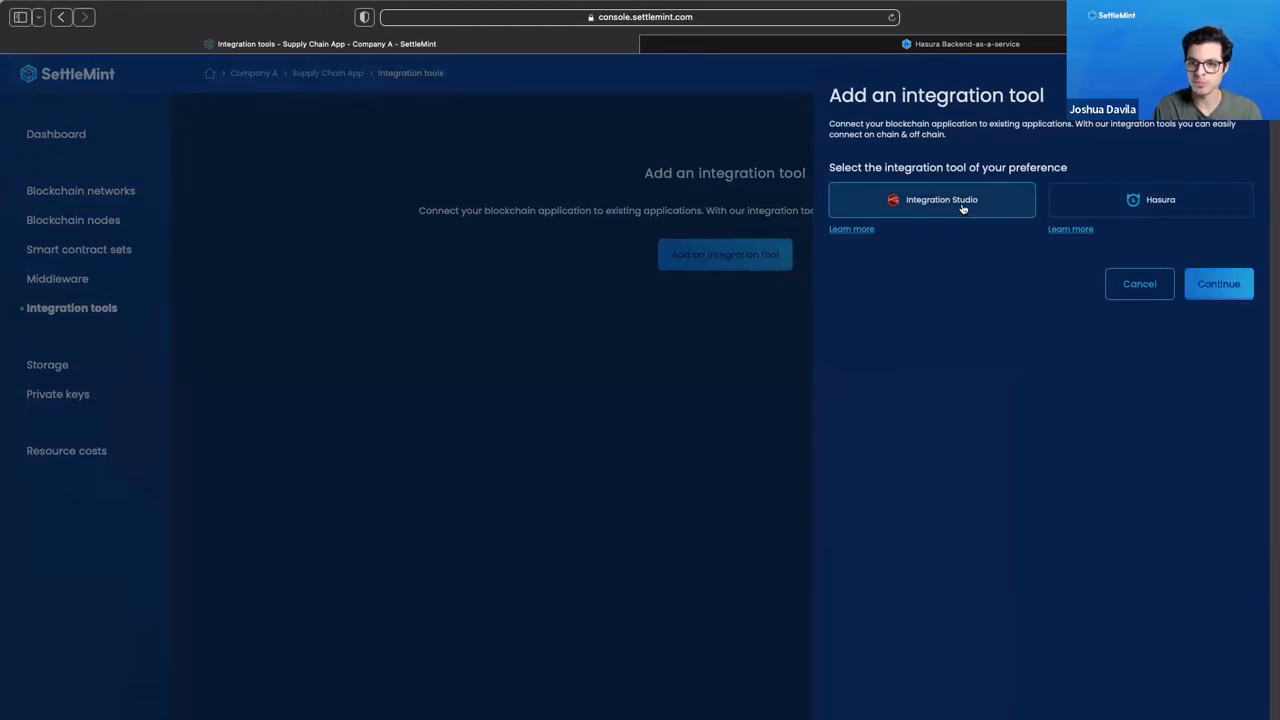
{"action": "left_click", "coordinate": [1218, 283]}
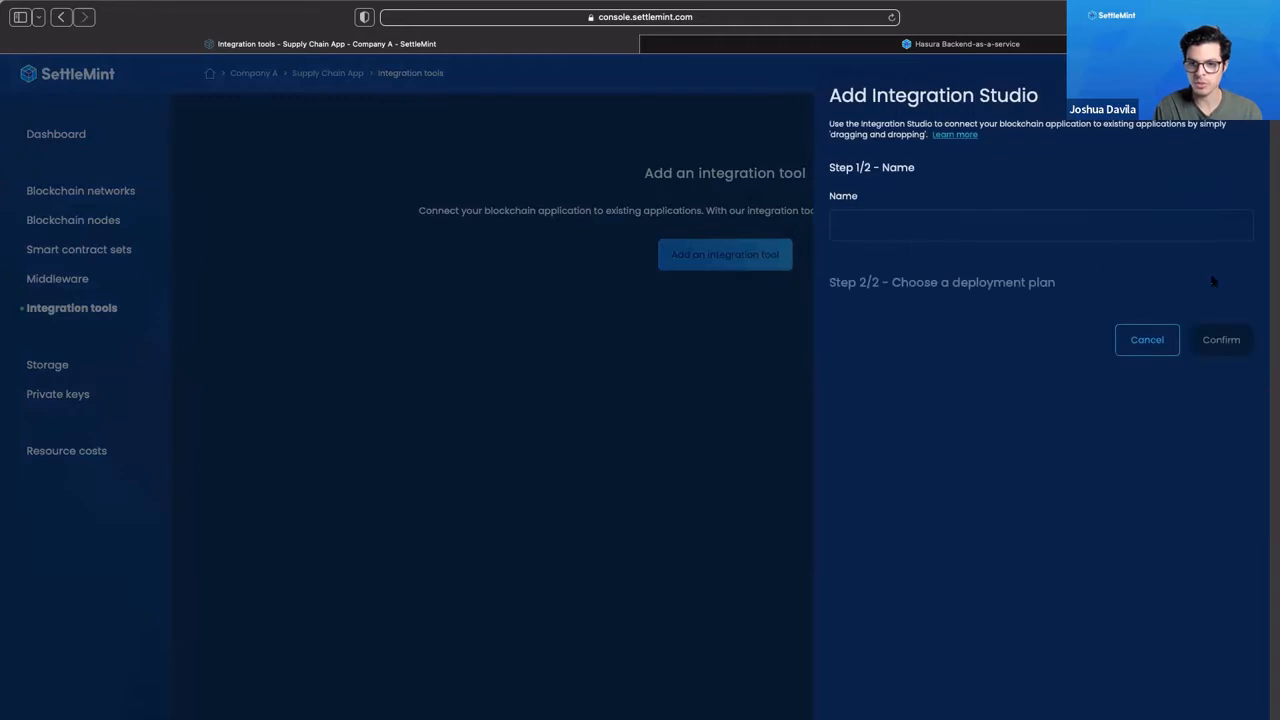
{"action": "left_click", "coordinate": [1040, 225]}
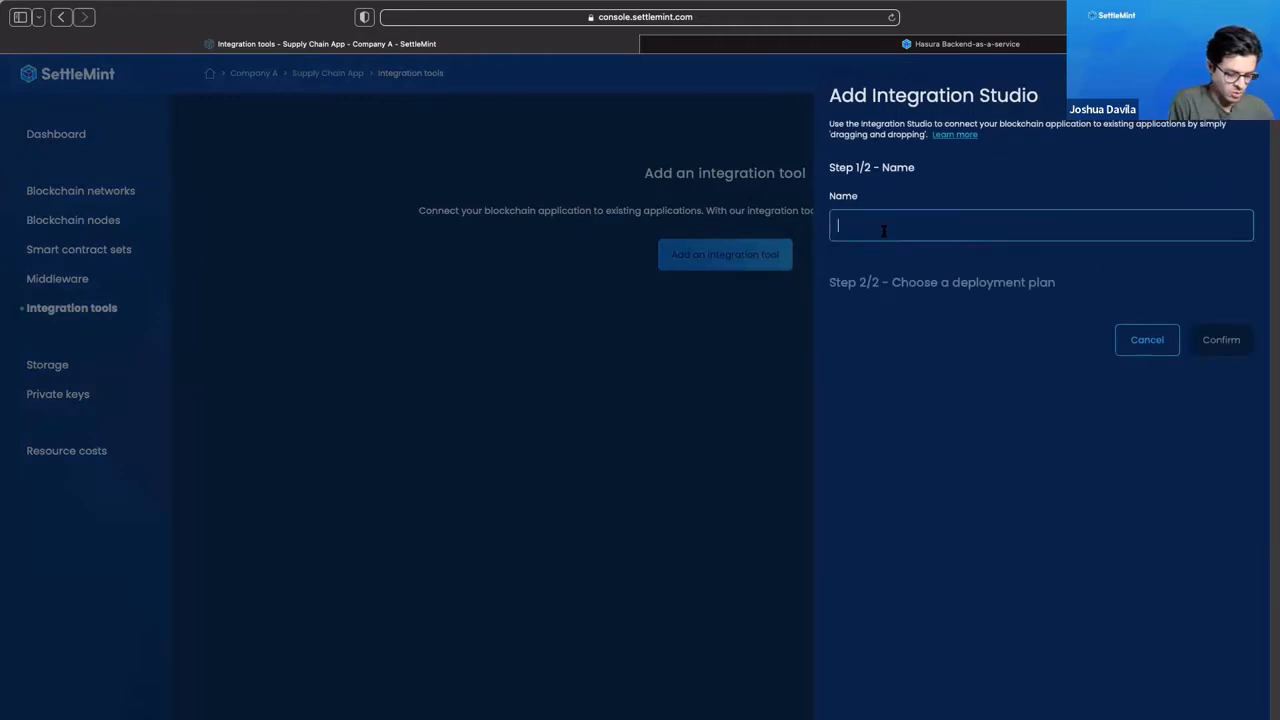
{"action": "type", "text": "Supply."}
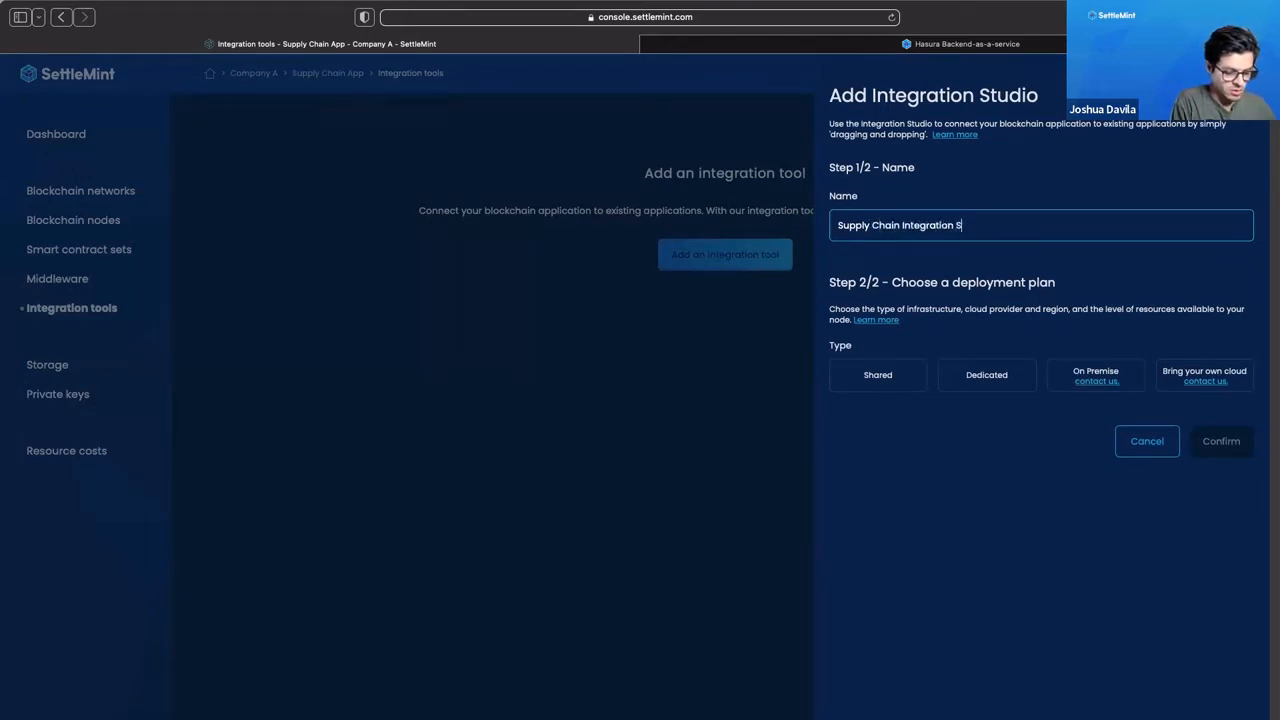
{"action": "type", "text": "tudio"}
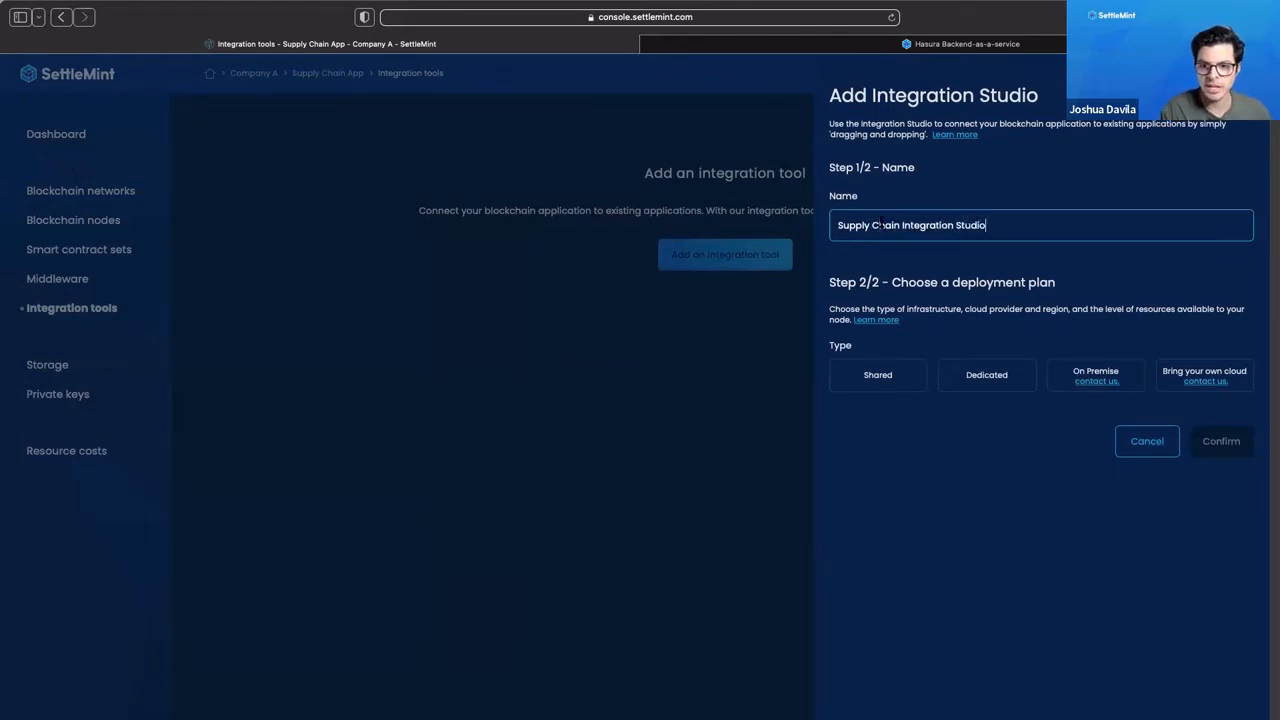
{"action": "left_click", "coordinate": [877, 374]}
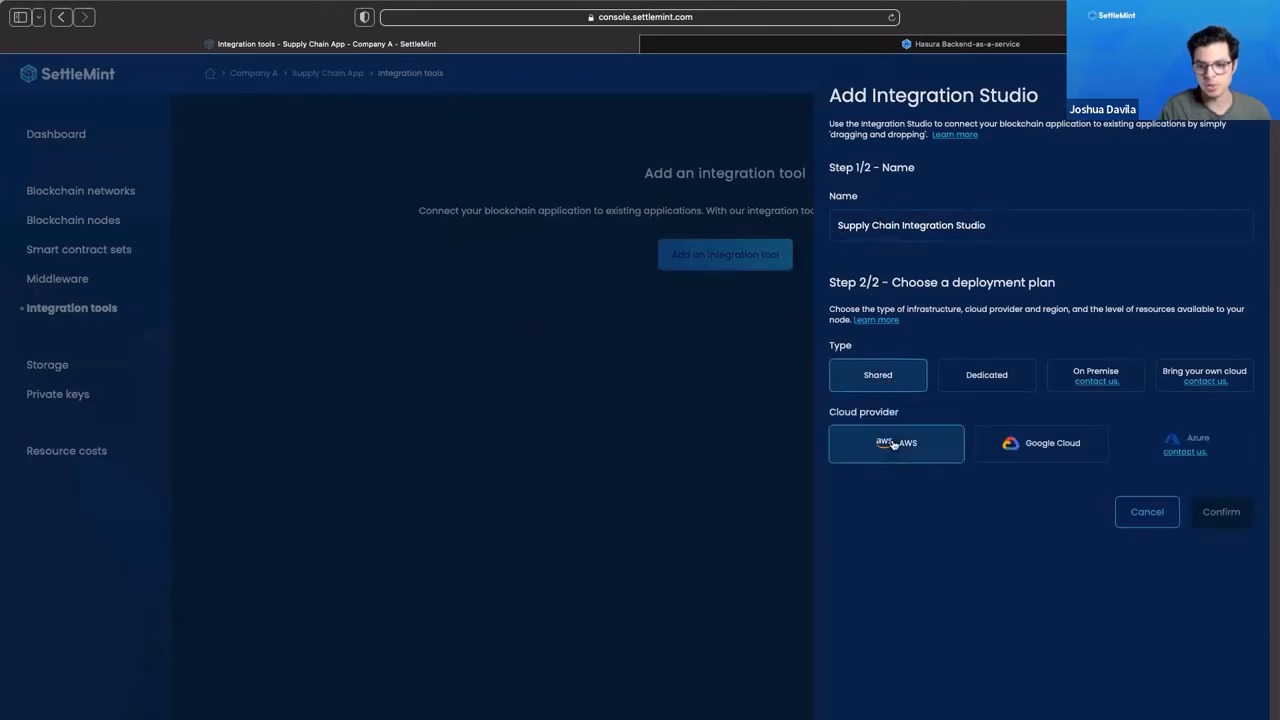
{"action": "left_click", "coordinate": [895, 443]}
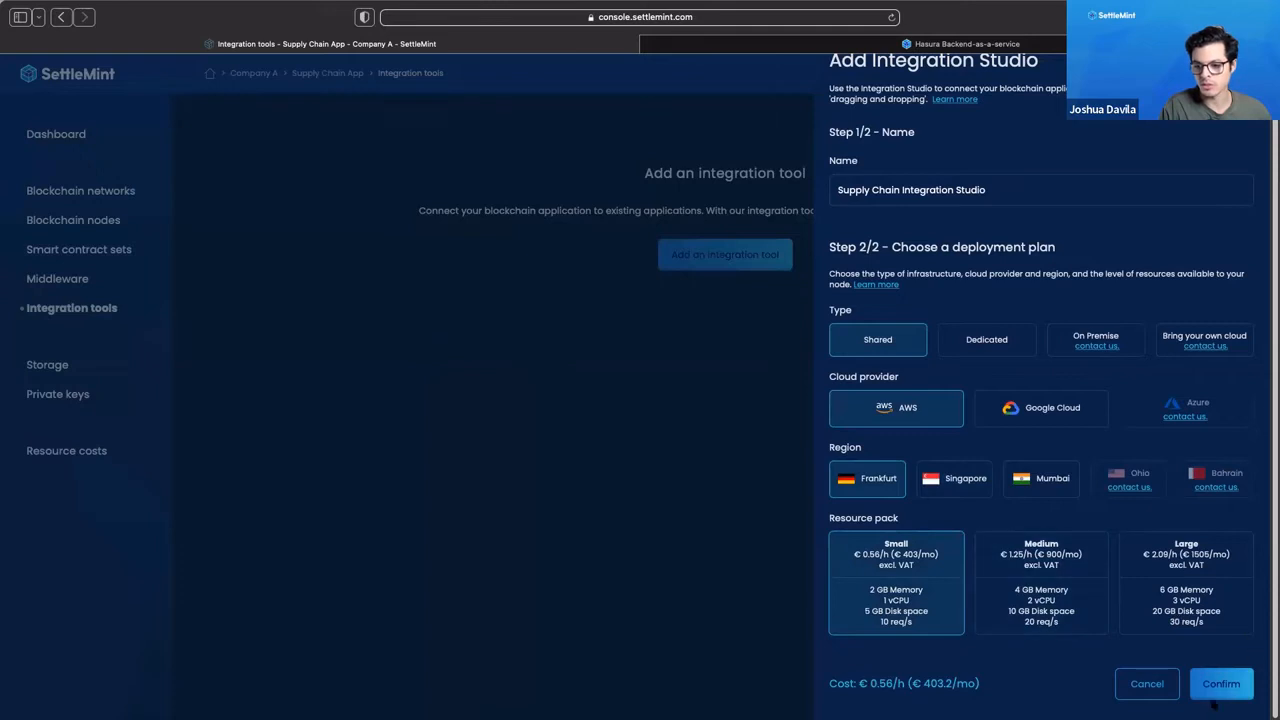
{"action": "left_click", "coordinate": [1220, 683]}
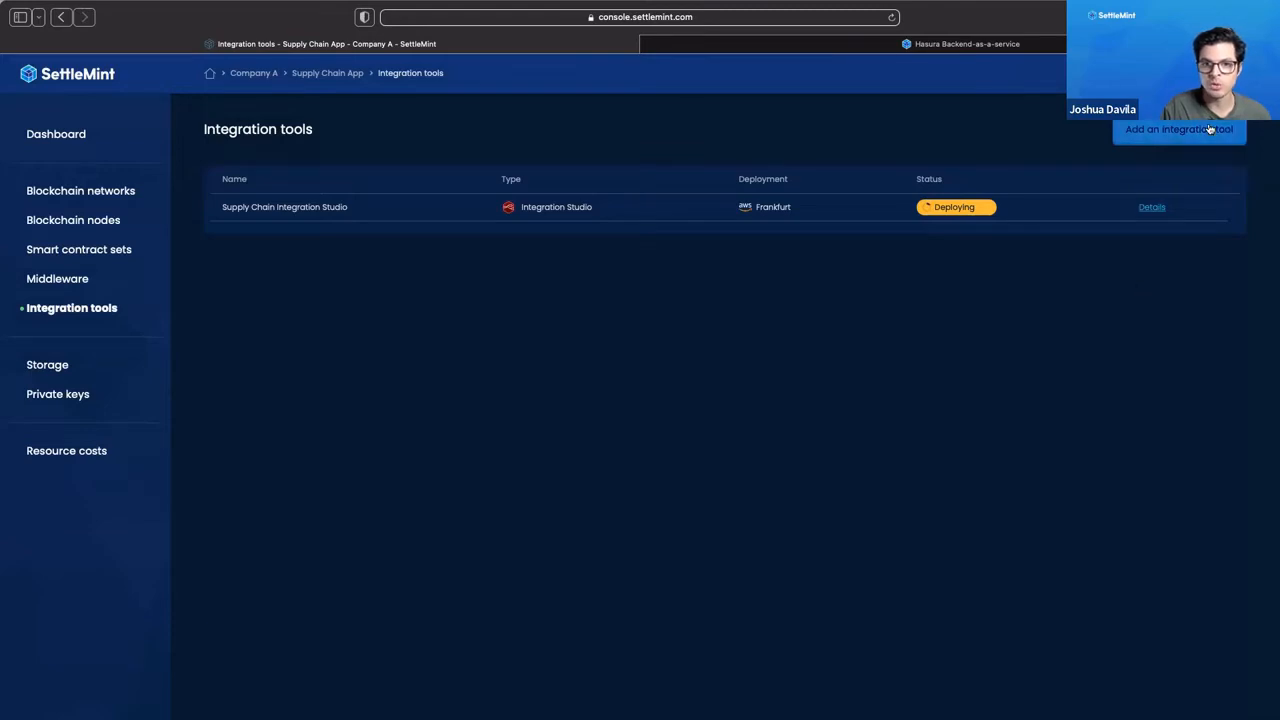
Deploy a Hasura tool named 'Supply Chain Hasura' on shared AWS infrastructure.
{"action": "left_click", "coordinate": [1178, 128]}
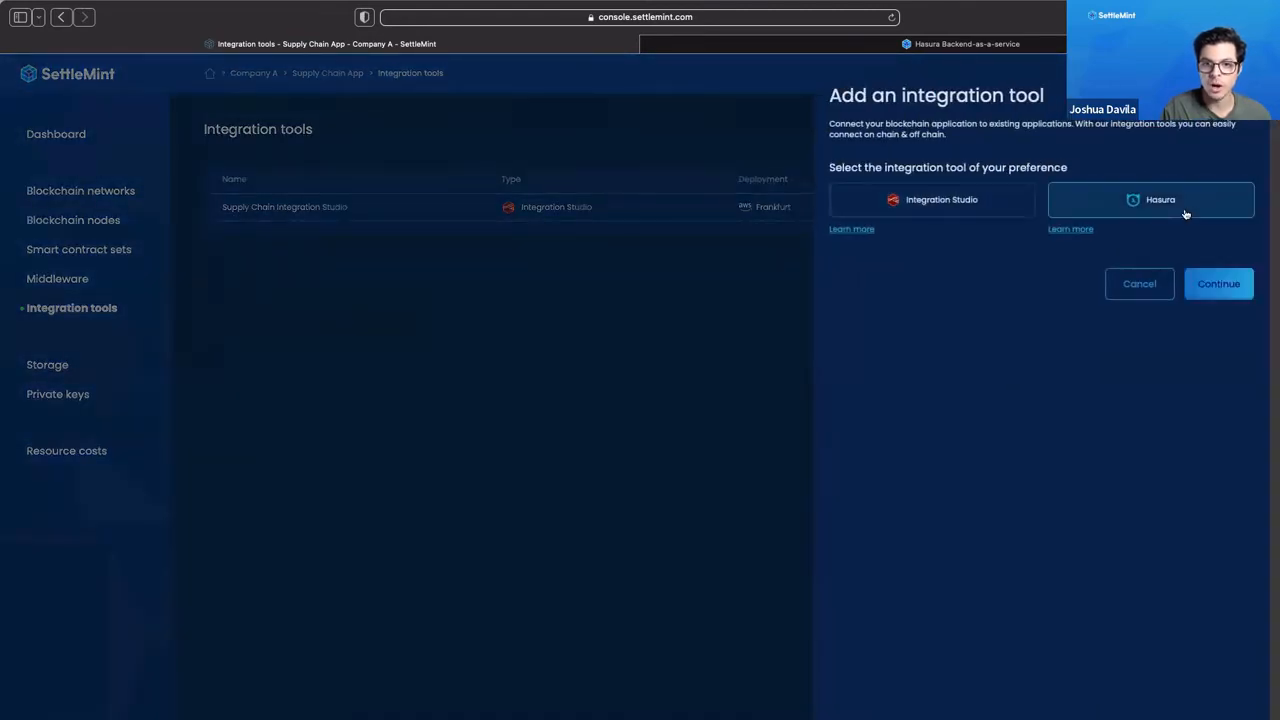
{"action": "left_click", "coordinate": [1218, 283]}
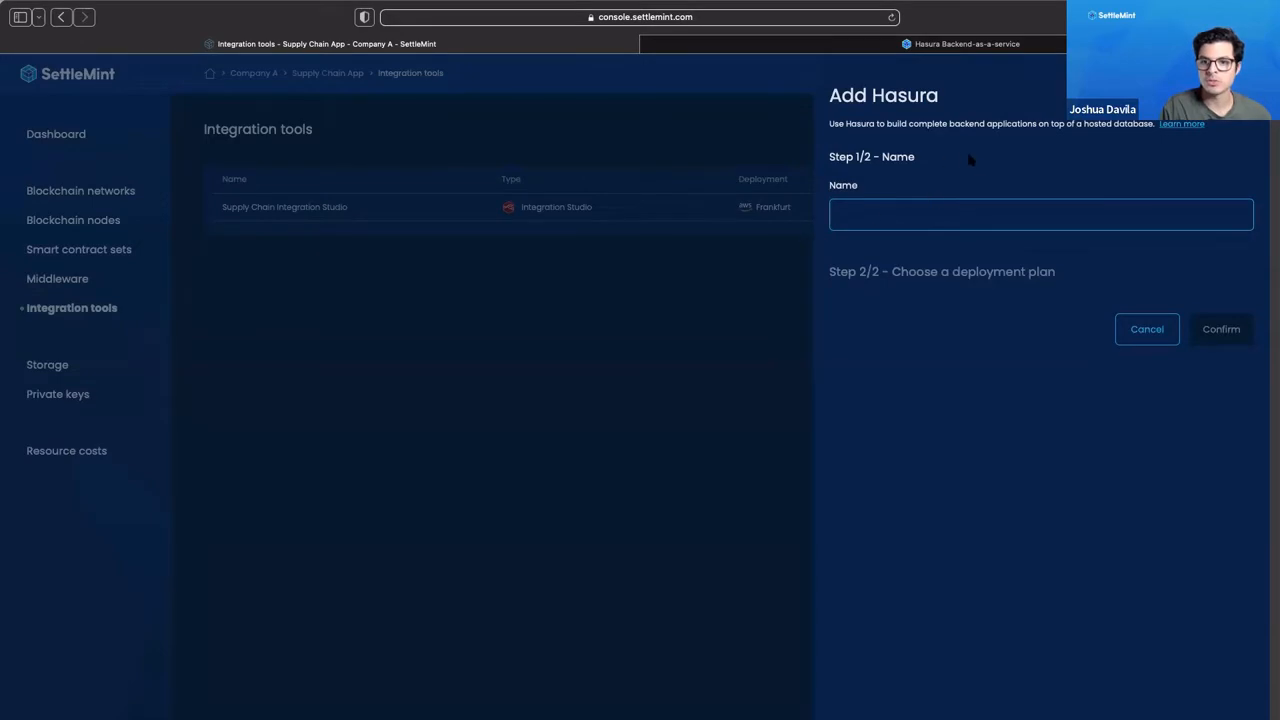
{"action": "type", "text": "Supply Chain"}
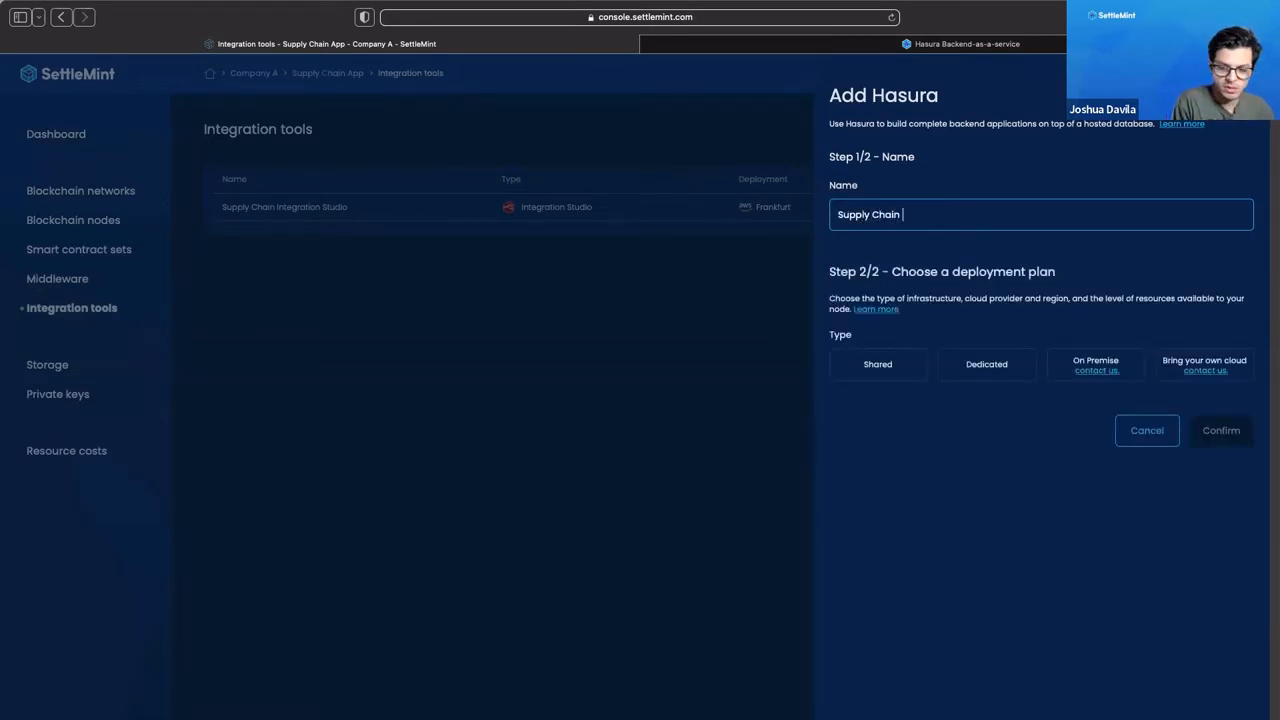
{"action": "type", "text": "Hasura"}
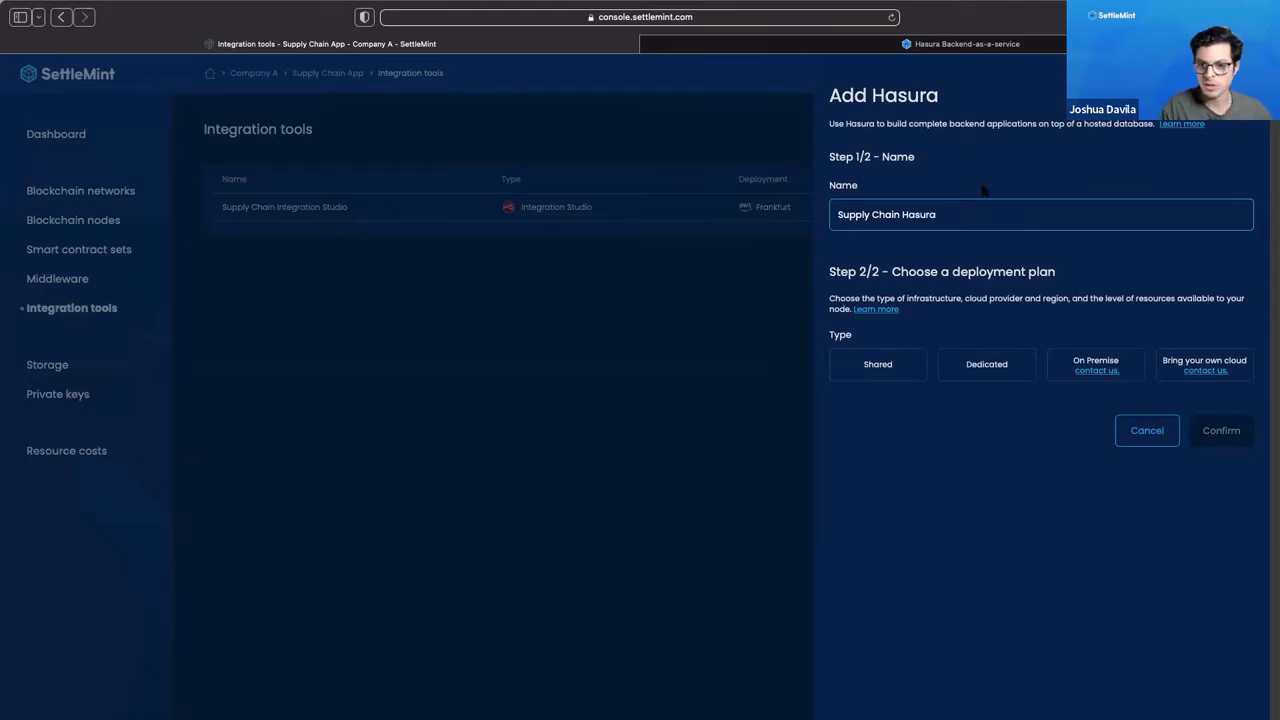
{"action": "left_click", "coordinate": [877, 363]}
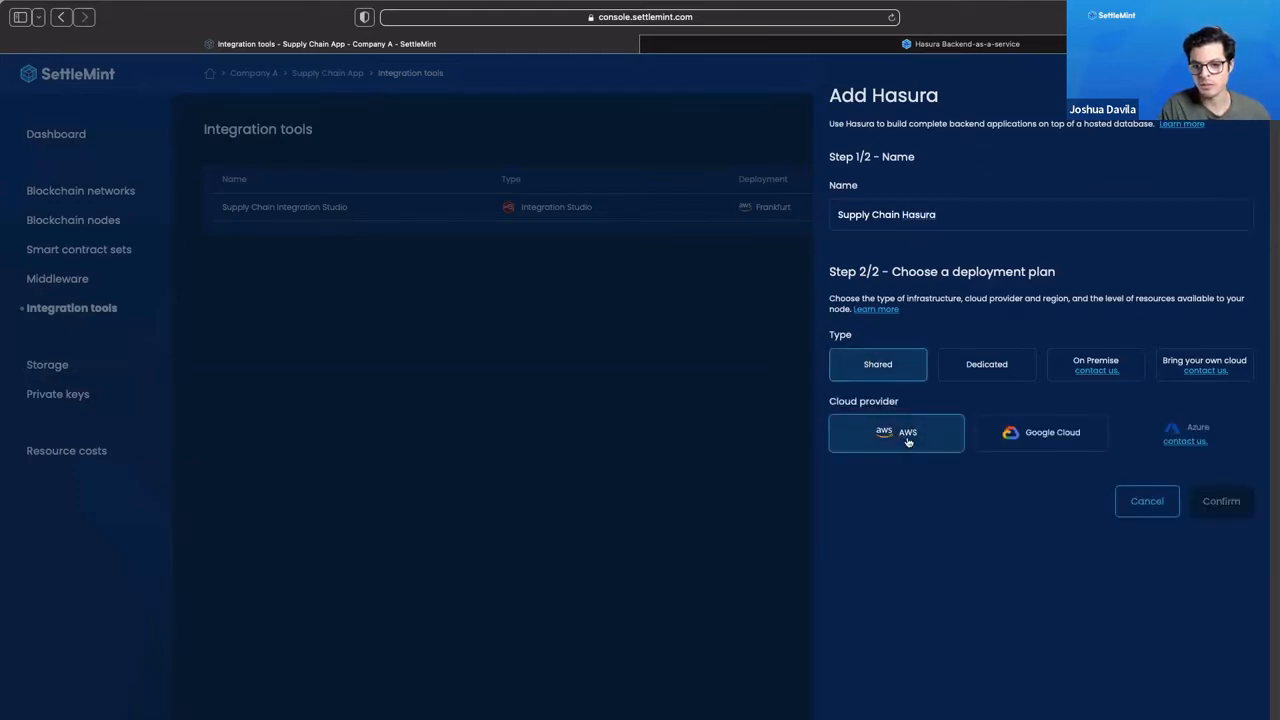
{"action": "left_click", "coordinate": [895, 432]}
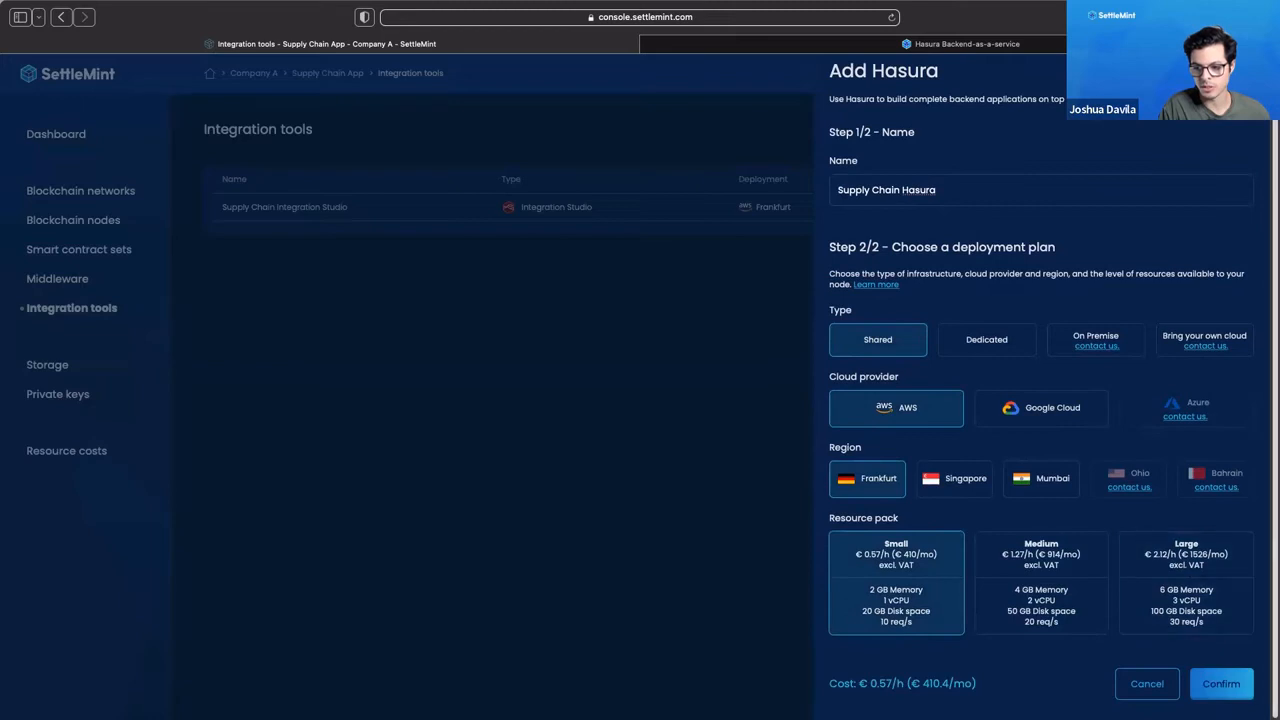
{"action": "left_click", "coordinate": [1220, 683]}
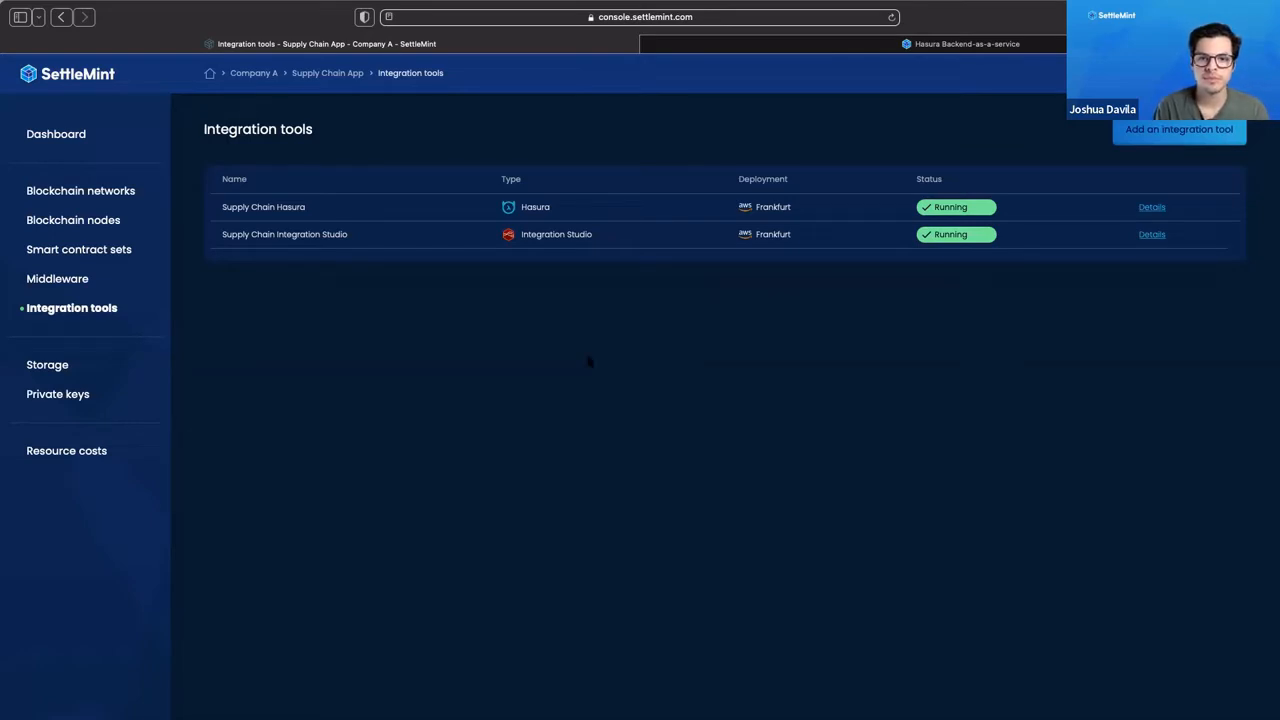
{"action": "mouse_move", "coordinate": [603, 350]}
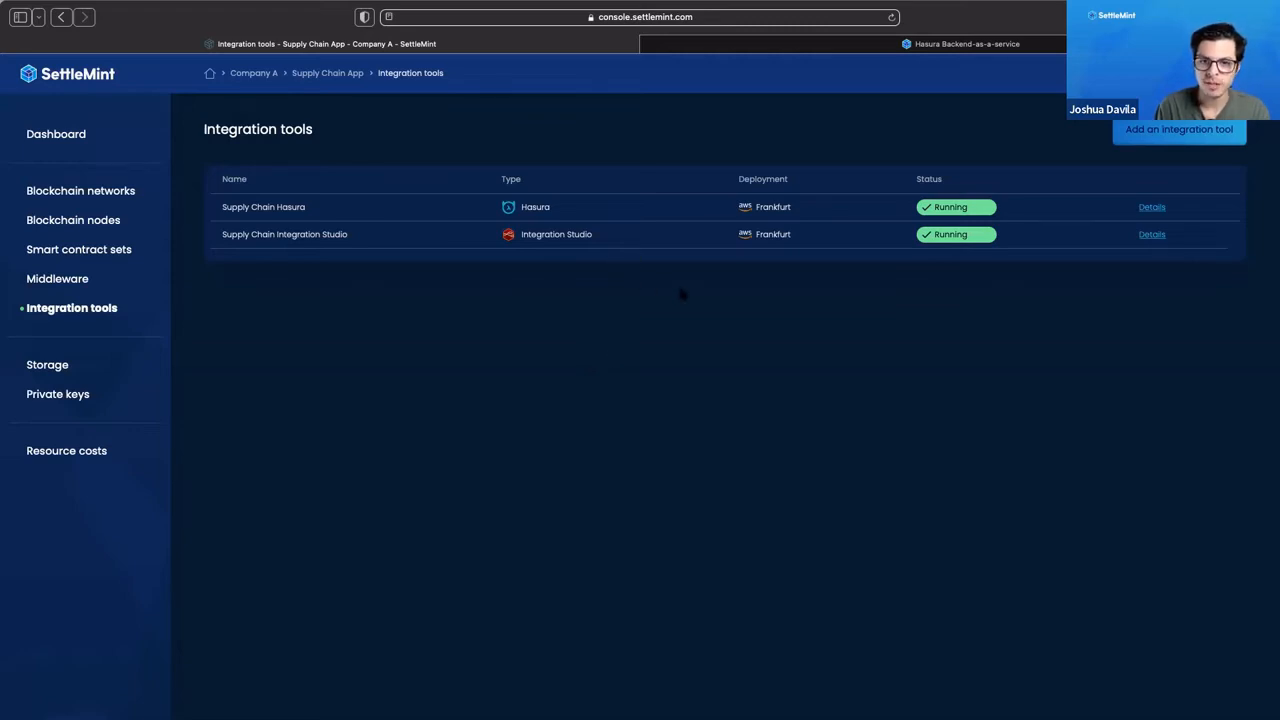
{"action": "mouse_move", "coordinate": [655, 235]}
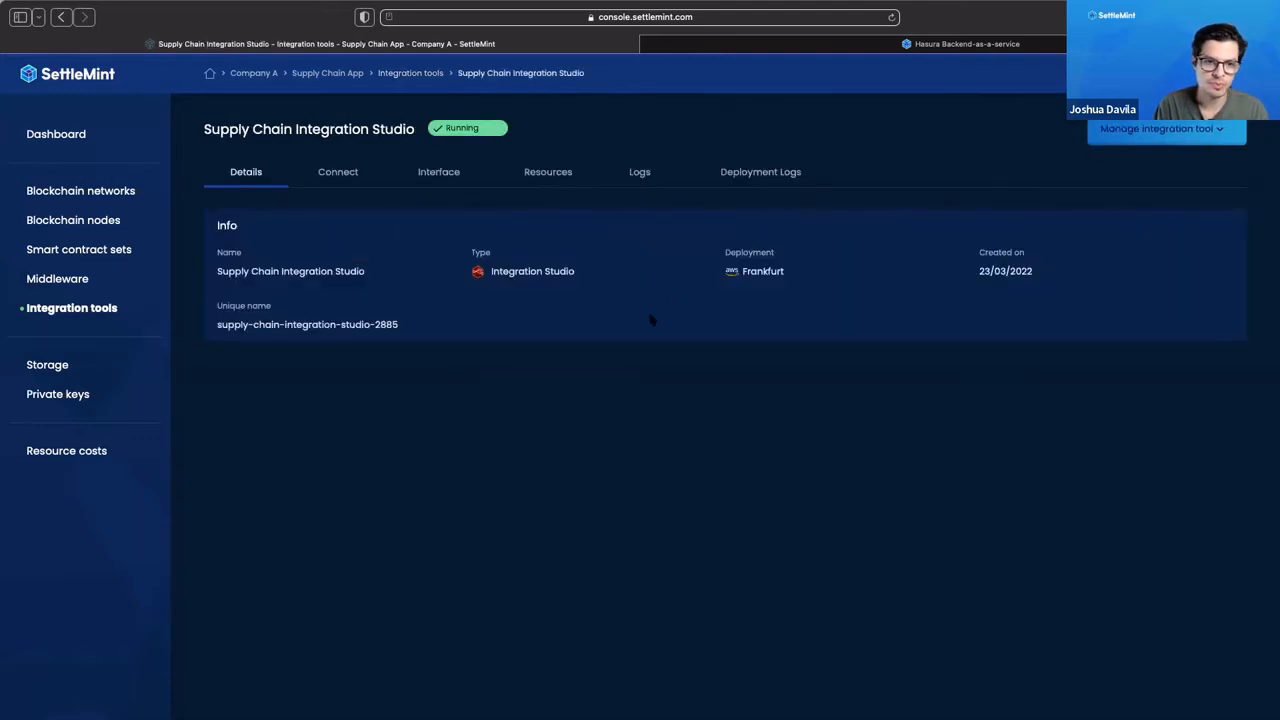
{"action": "mouse_move", "coordinate": [415, 250]}
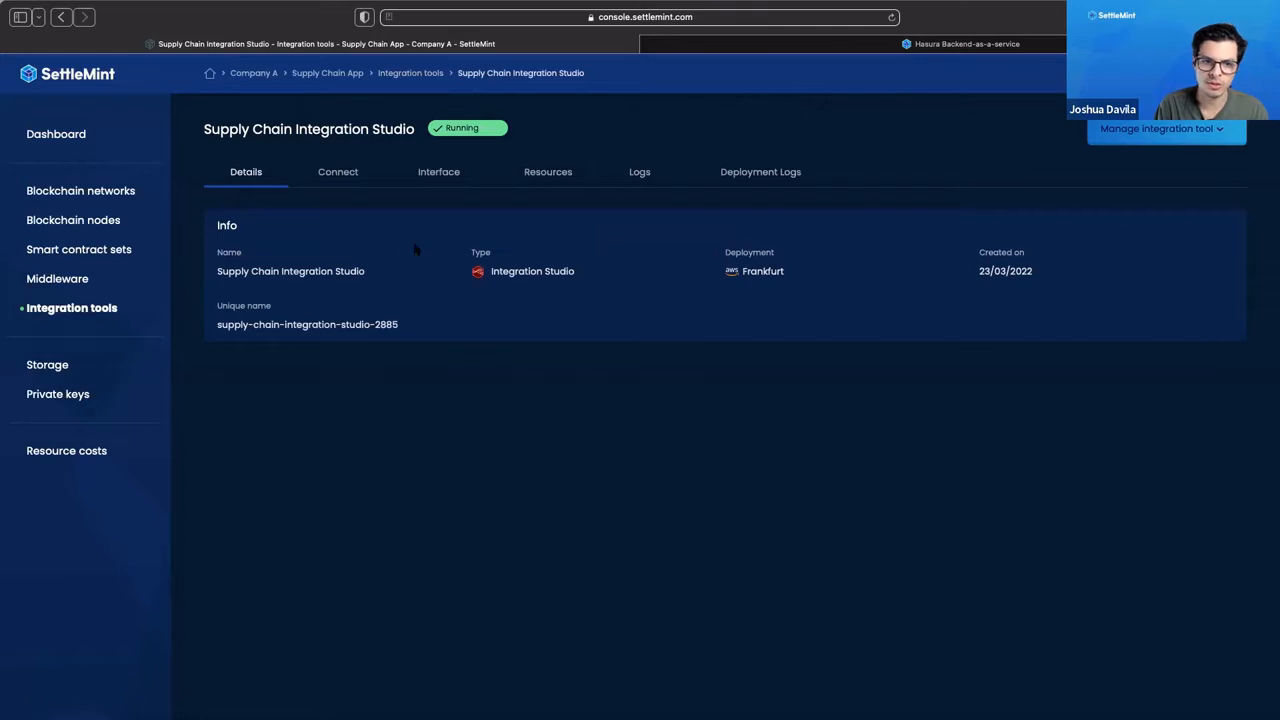
View the Integration Studio's connection endpoints, then switch to its flow editor.
{"action": "left_click", "coordinate": [337, 171]}
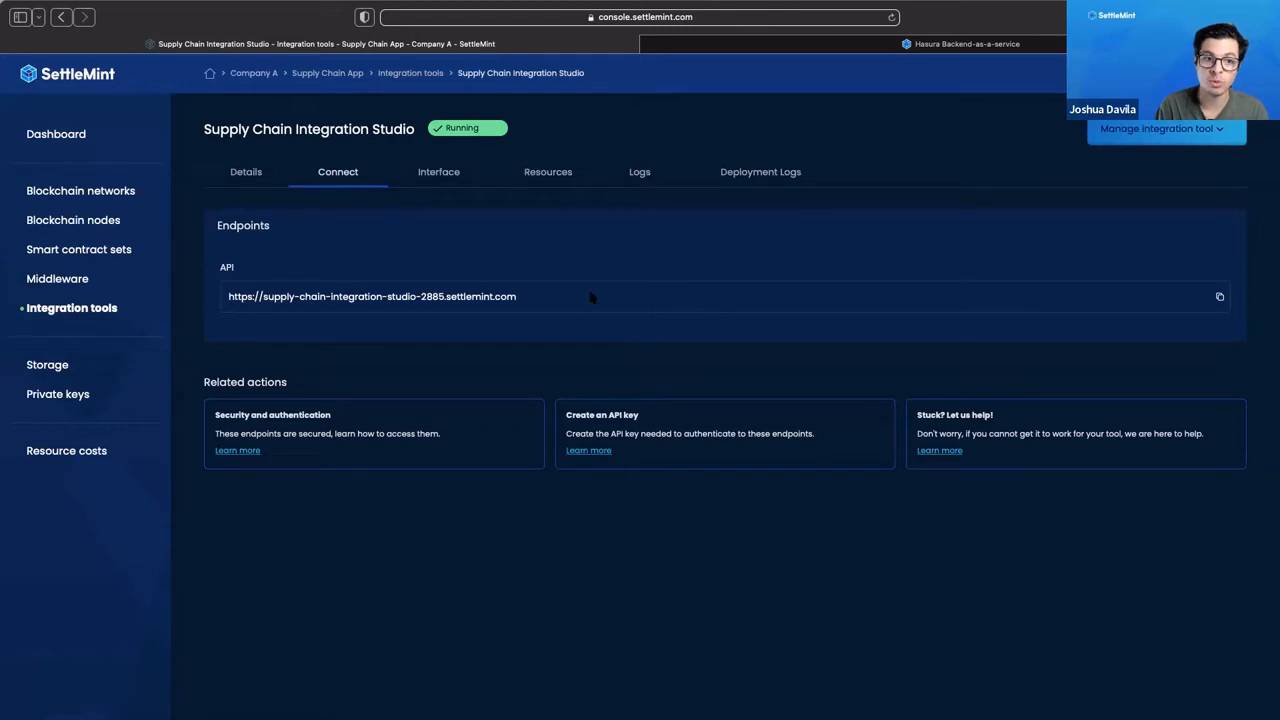
{"action": "mouse_move", "coordinate": [512, 330]}
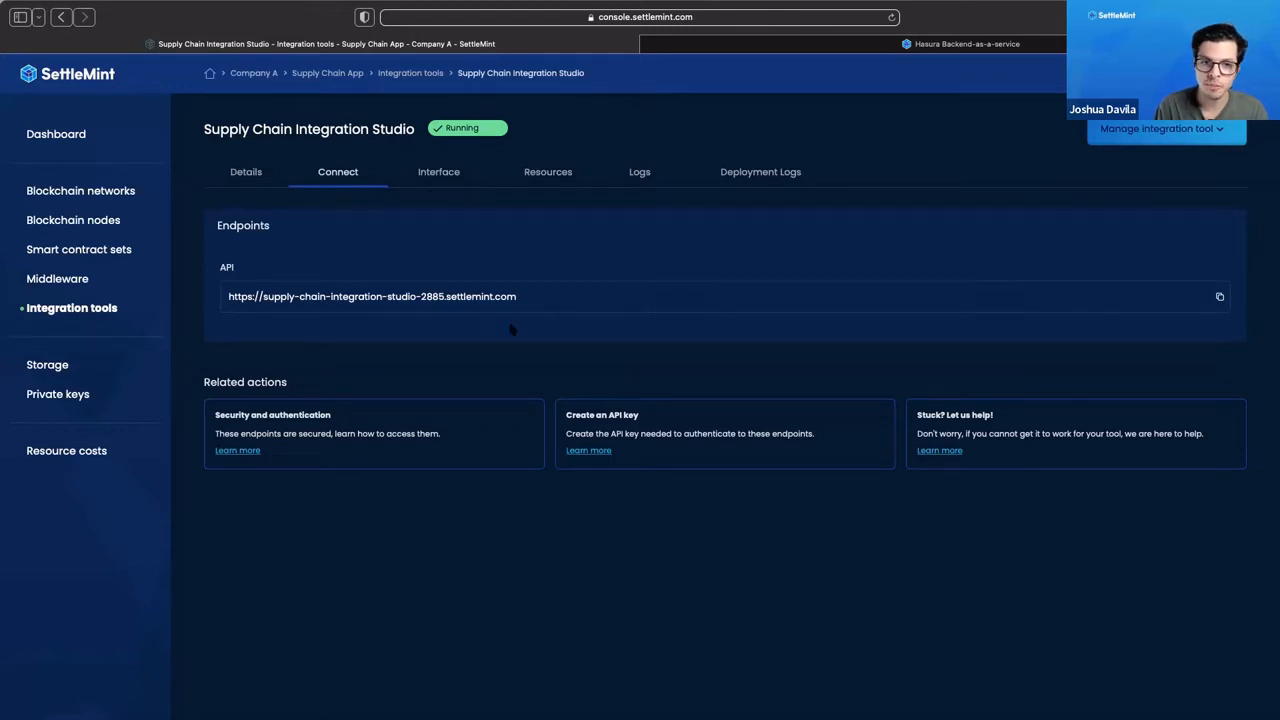
{"action": "left_click", "coordinate": [438, 171]}
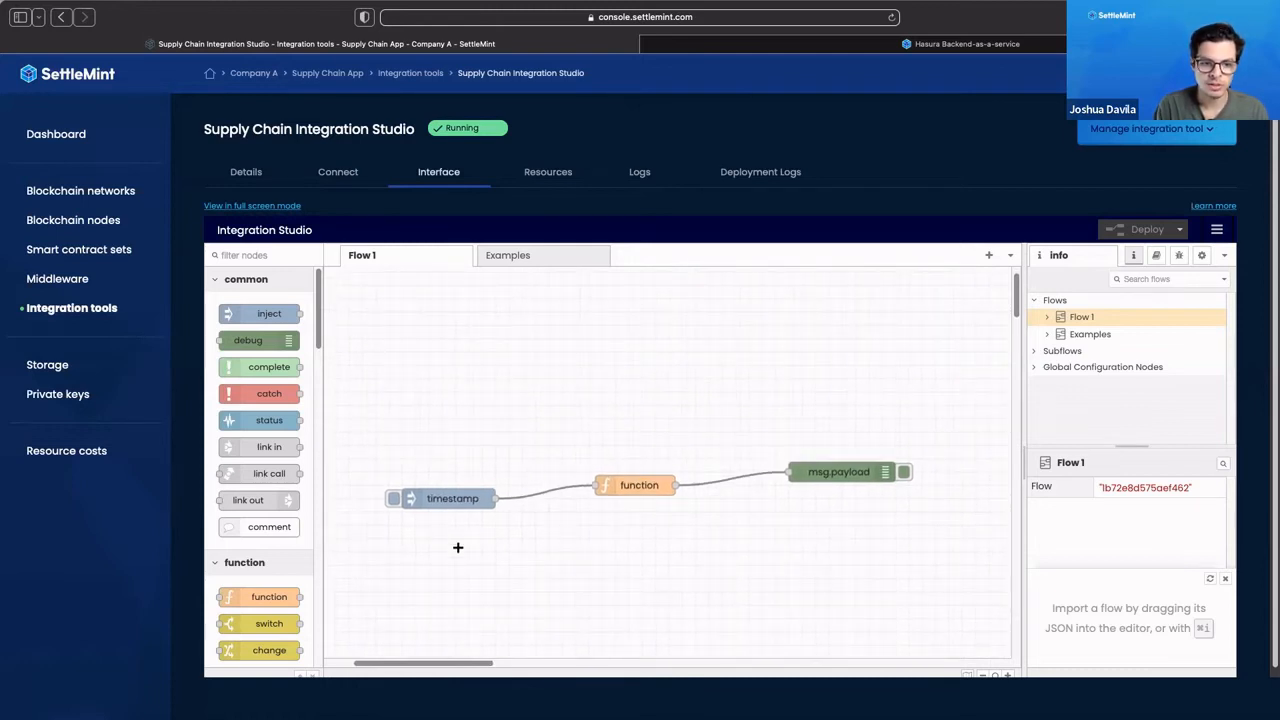
{"action": "mouse_move", "coordinate": [269, 340]}
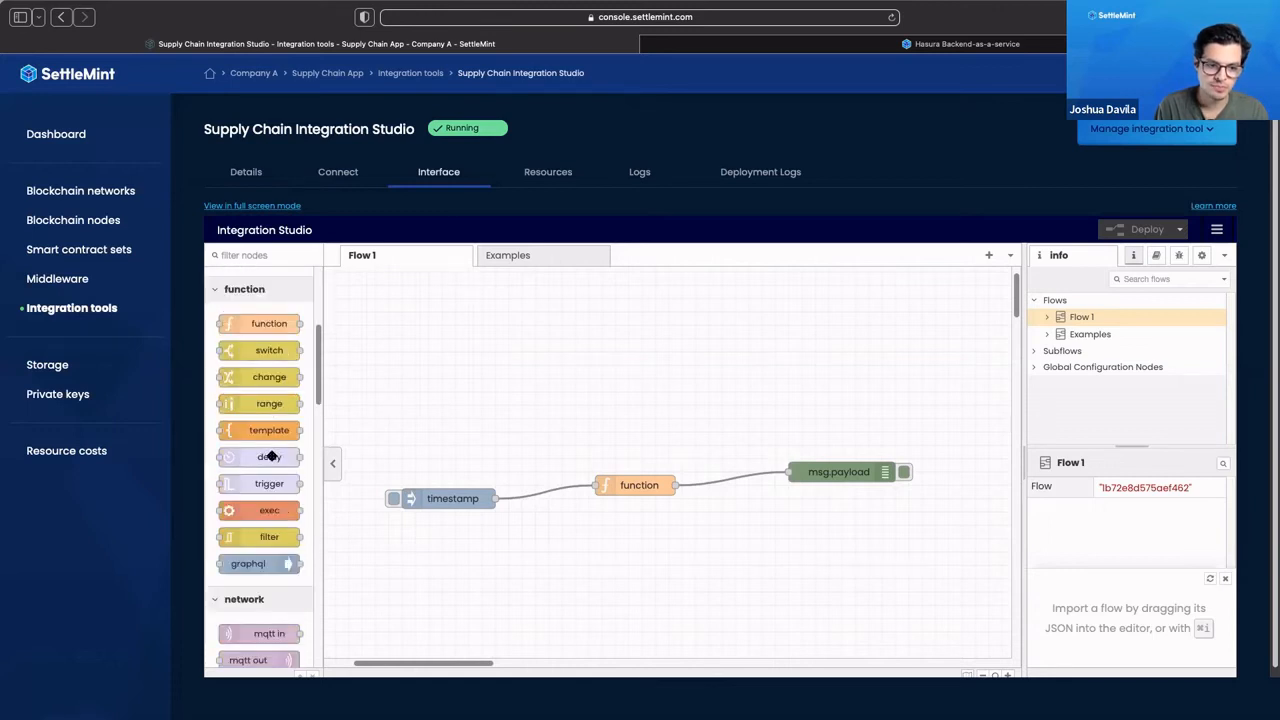
{"action": "mouse_move", "coordinate": [268, 457]}
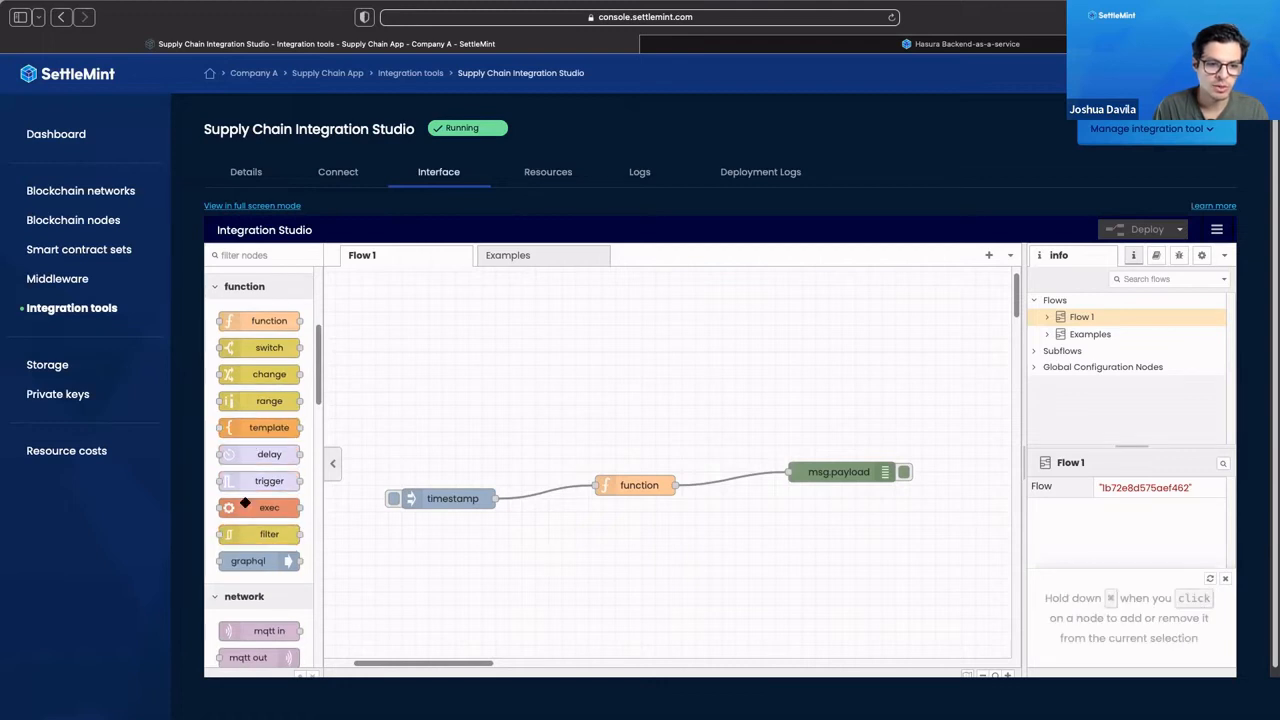
Add a catch node to Flow 1 and view the Examples flow.
{"action": "left_click_drag", "start_coordinate": [269, 393], "coordinate": [515, 558]}
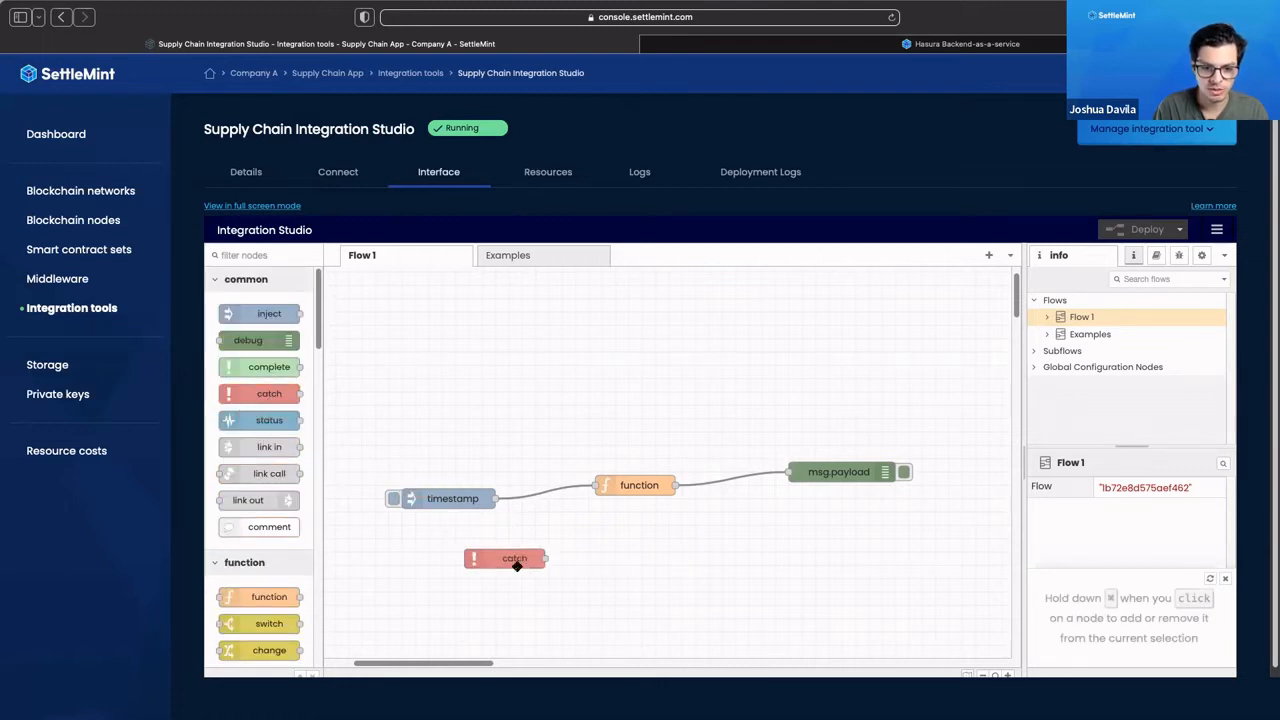
{"action": "left_click", "coordinate": [513, 558]}
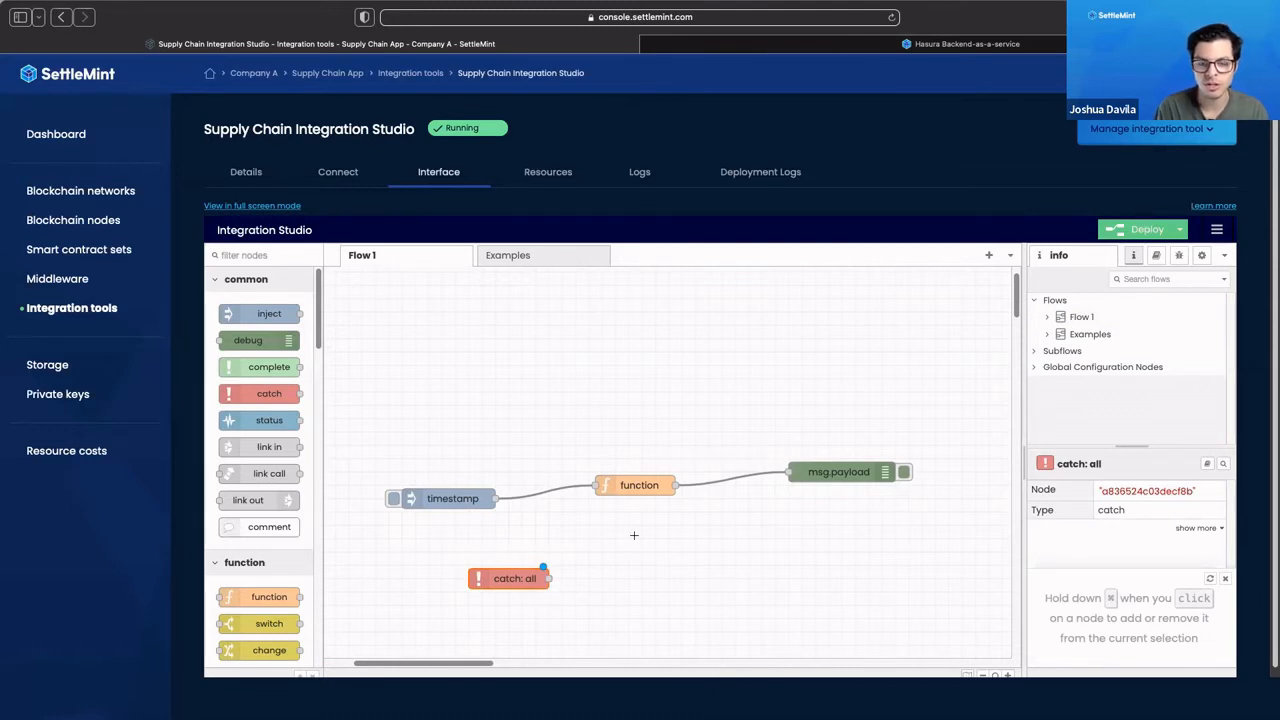
{"action": "mouse_move", "coordinate": [622, 567]}
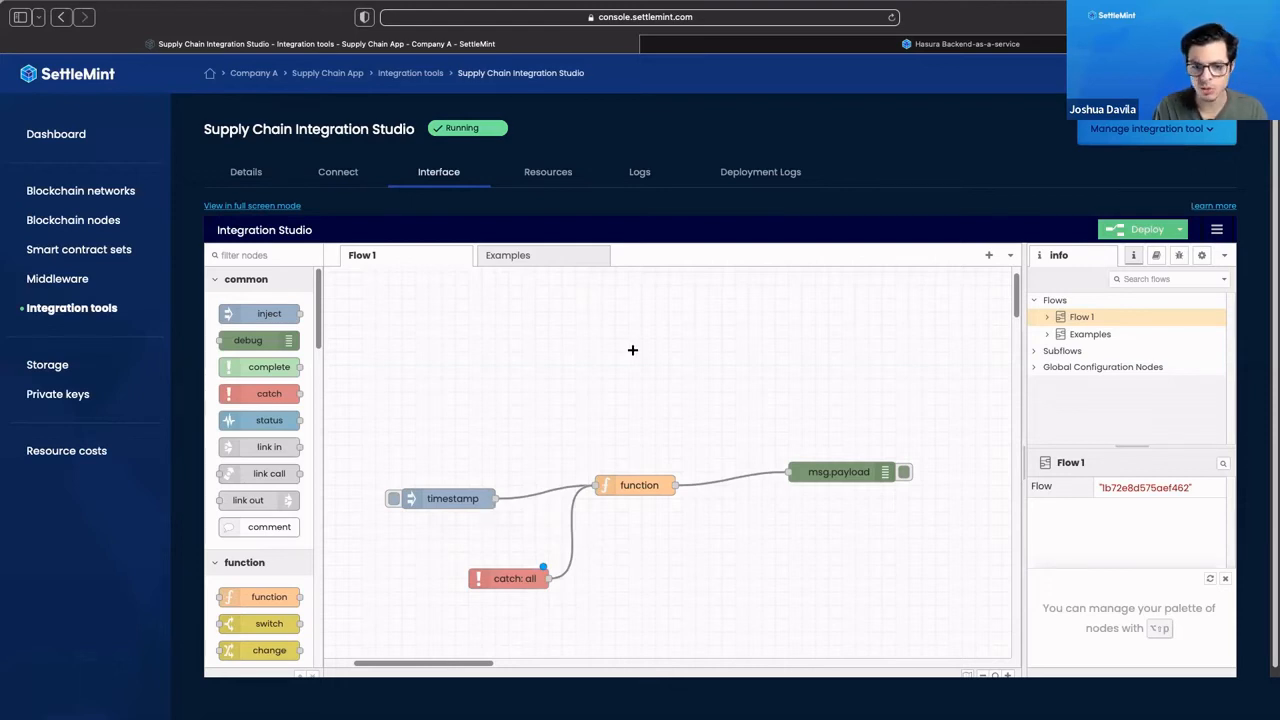
{"action": "mouse_move", "coordinate": [648, 293]}
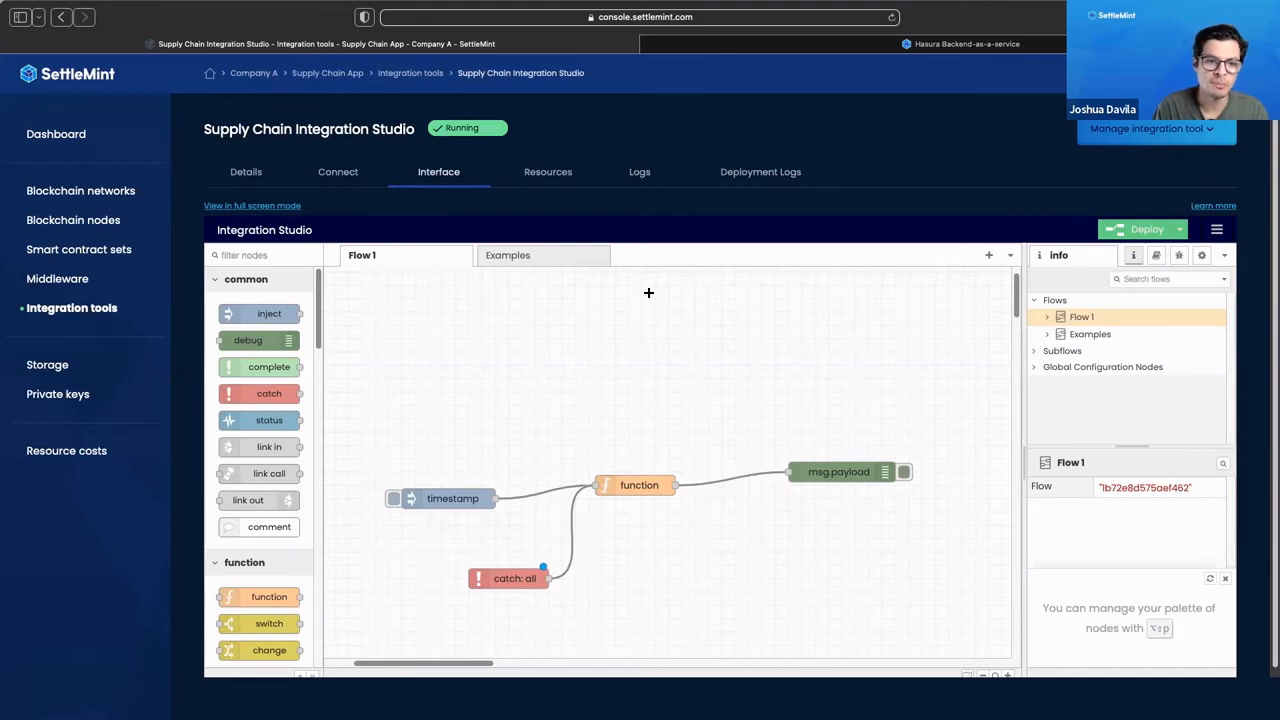
{"action": "left_click", "coordinate": [508, 255]}
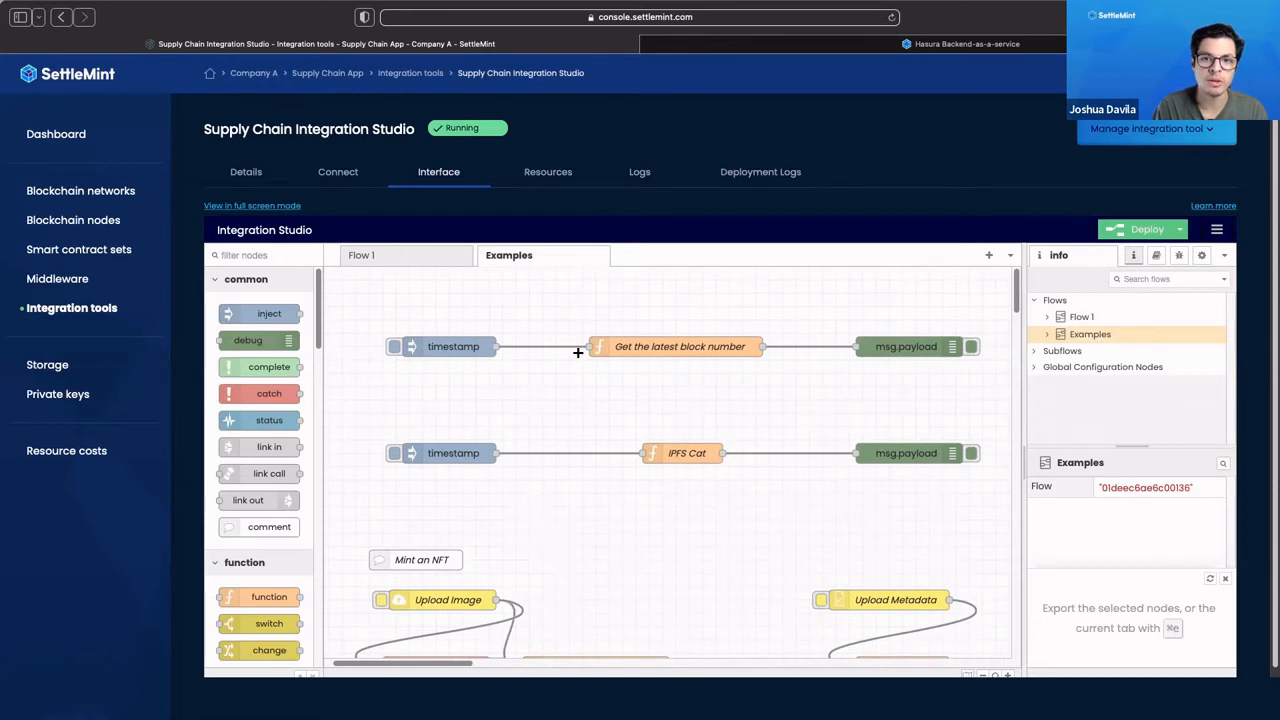
{"action": "mouse_move", "coordinate": [553, 596]}
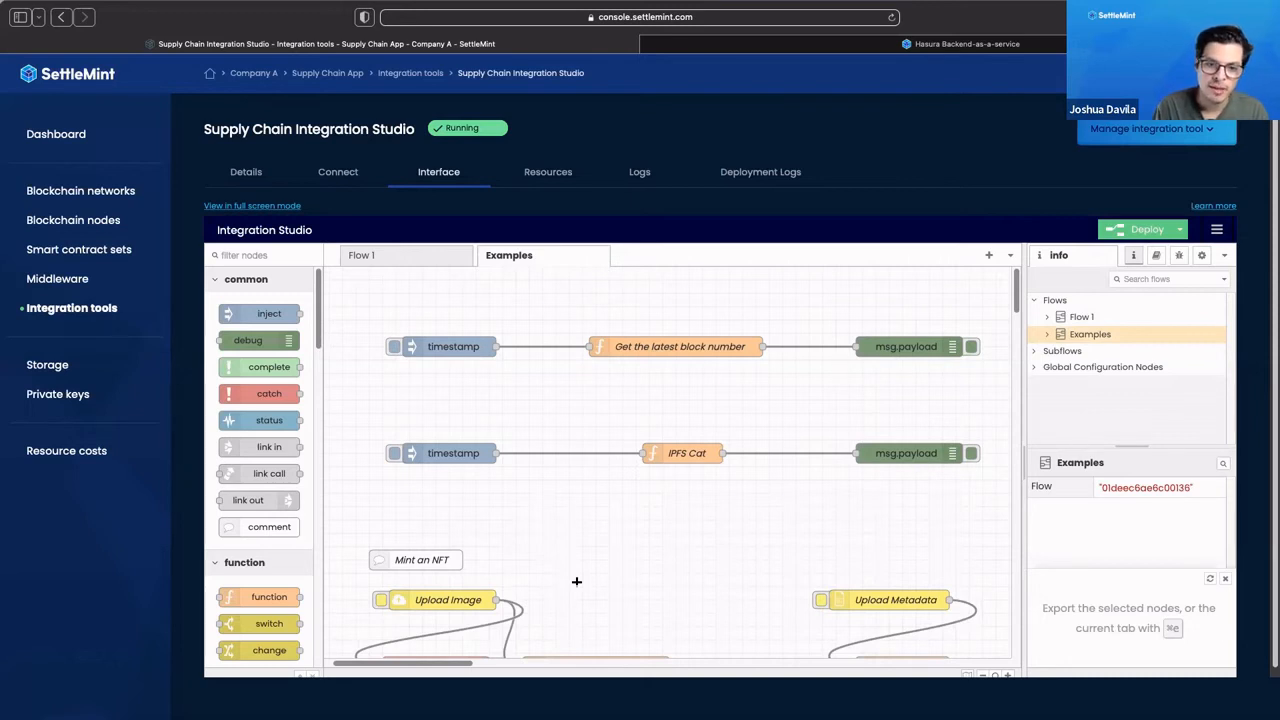
{"action": "mouse_move", "coordinate": [713, 354]}
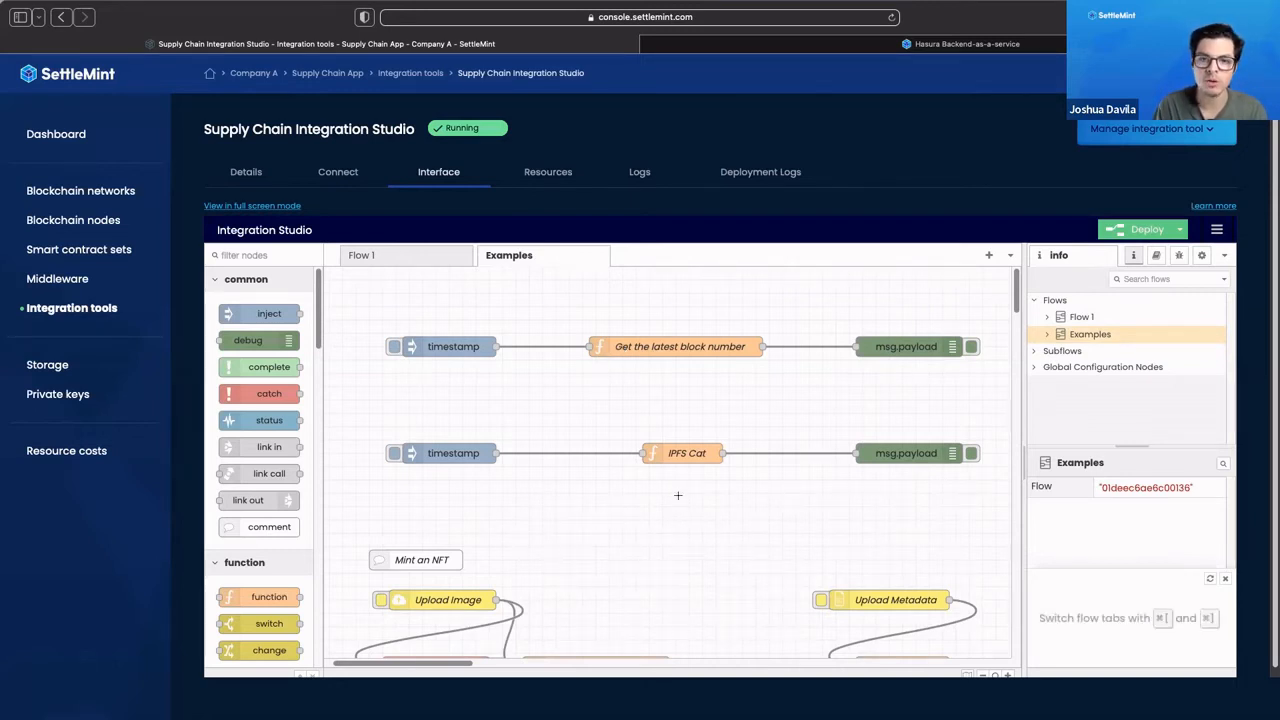
{"action": "mouse_move", "coordinate": [644, 534]}
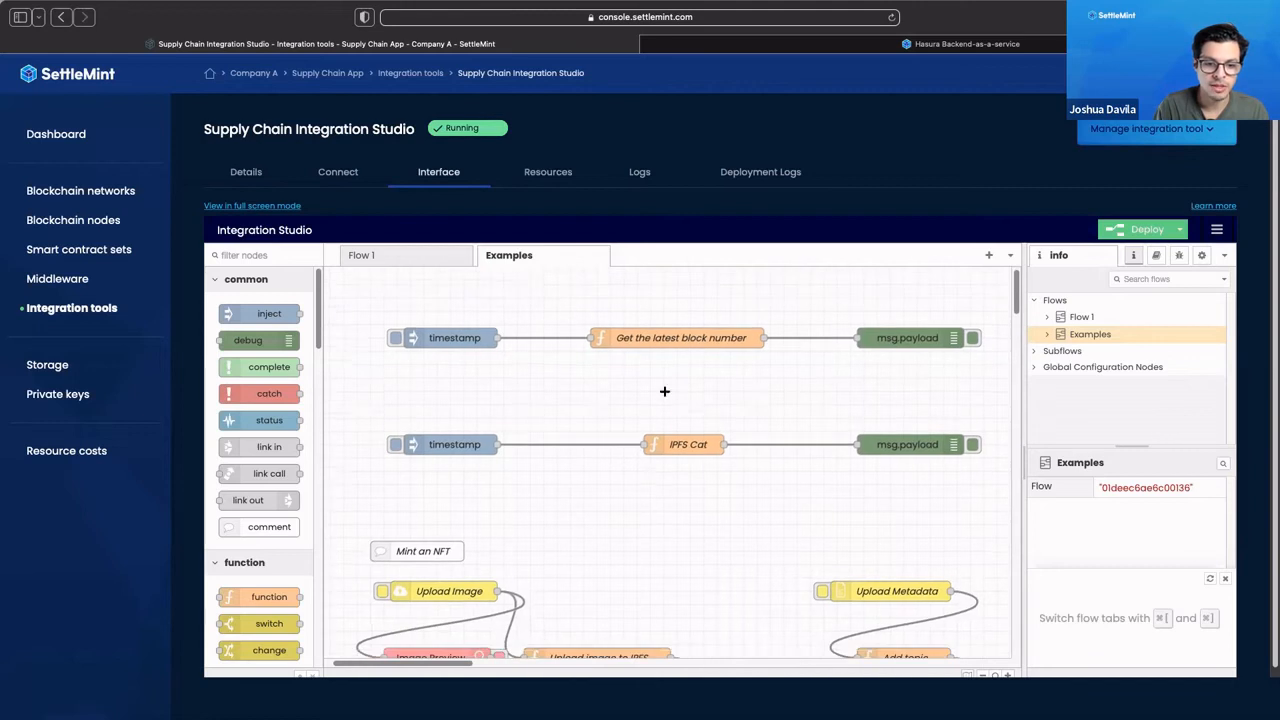
Scroll through the example flows, then return to the Integration tools list.
{"action": "scroll", "scroll_direction": "down", "scroll_amount": 3}
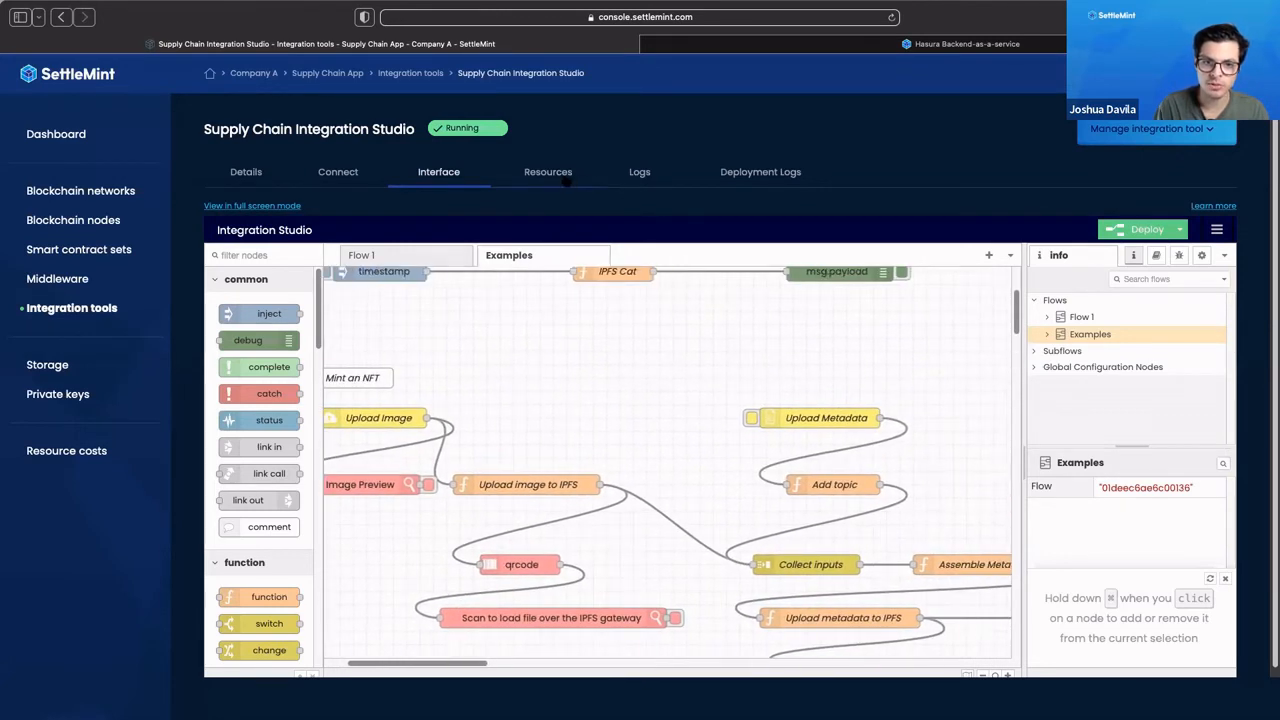
{"action": "left_click", "coordinate": [547, 171]}
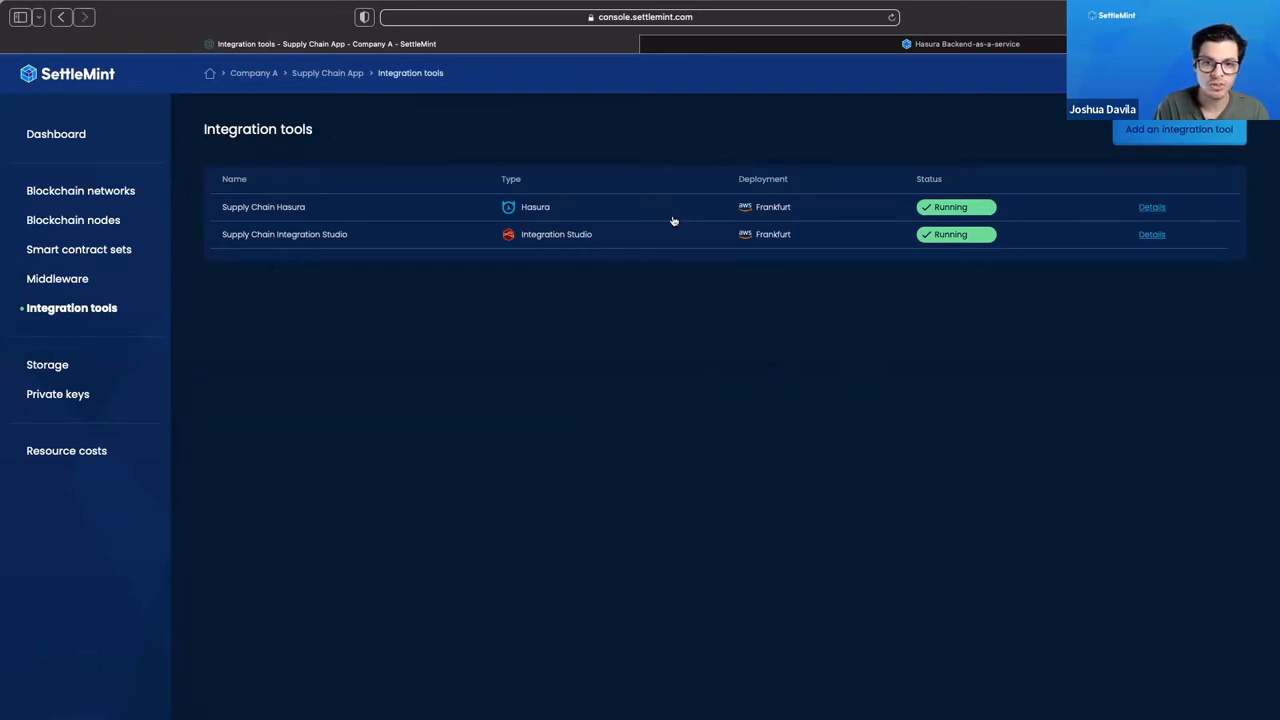
{"action": "mouse_move", "coordinate": [684, 216]}
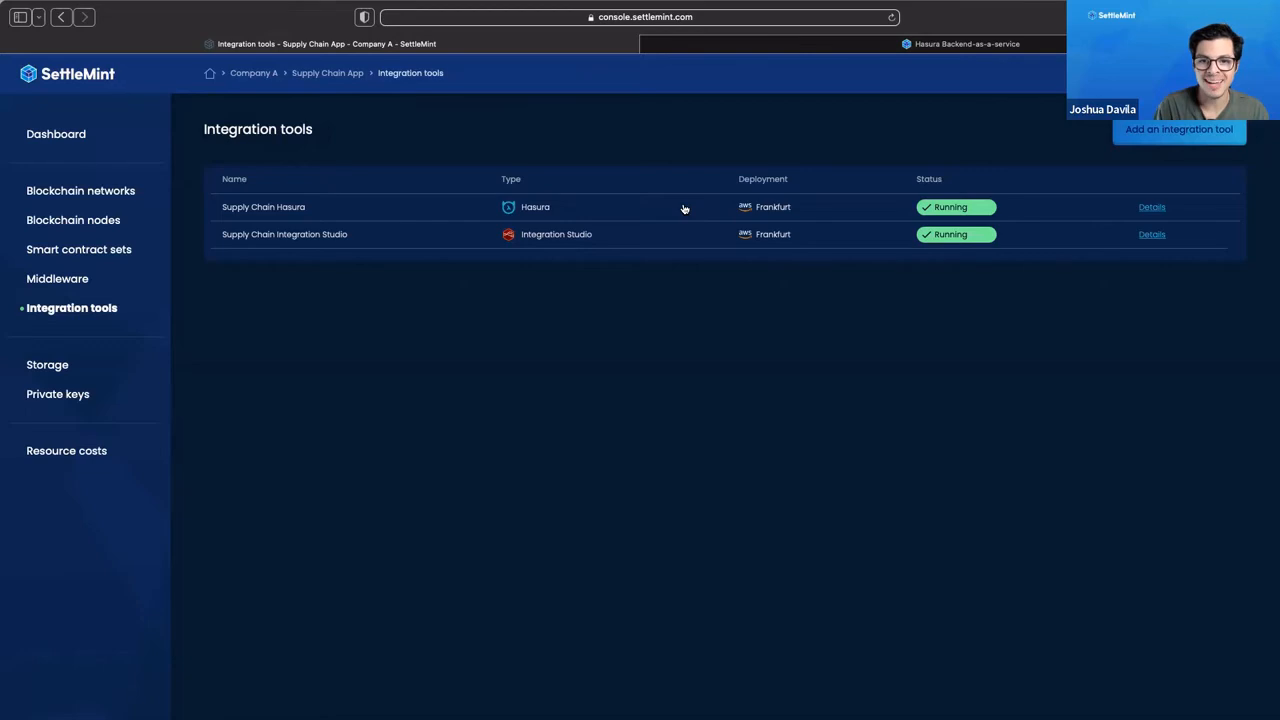
Copy Supply Chain Hasura's admin secret and view its embedded Hasura console.
{"action": "left_click", "coordinate": [263, 207]}
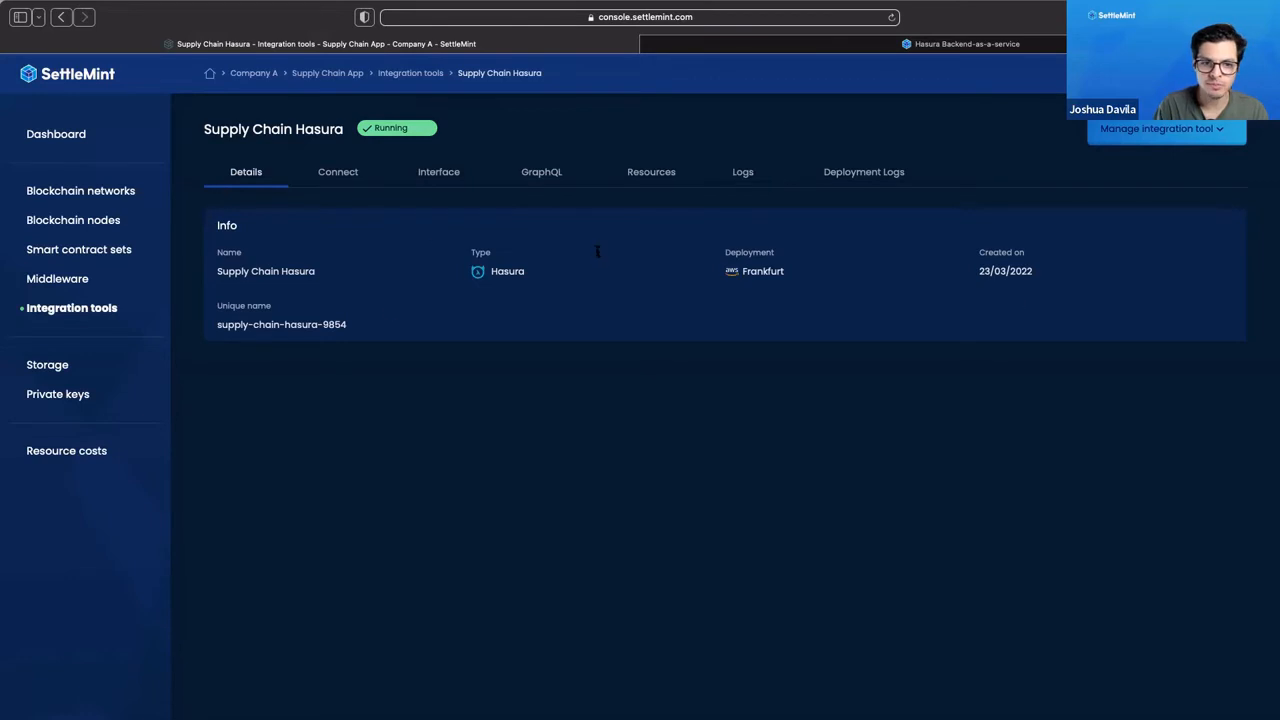
{"action": "left_click", "coordinate": [337, 171]}
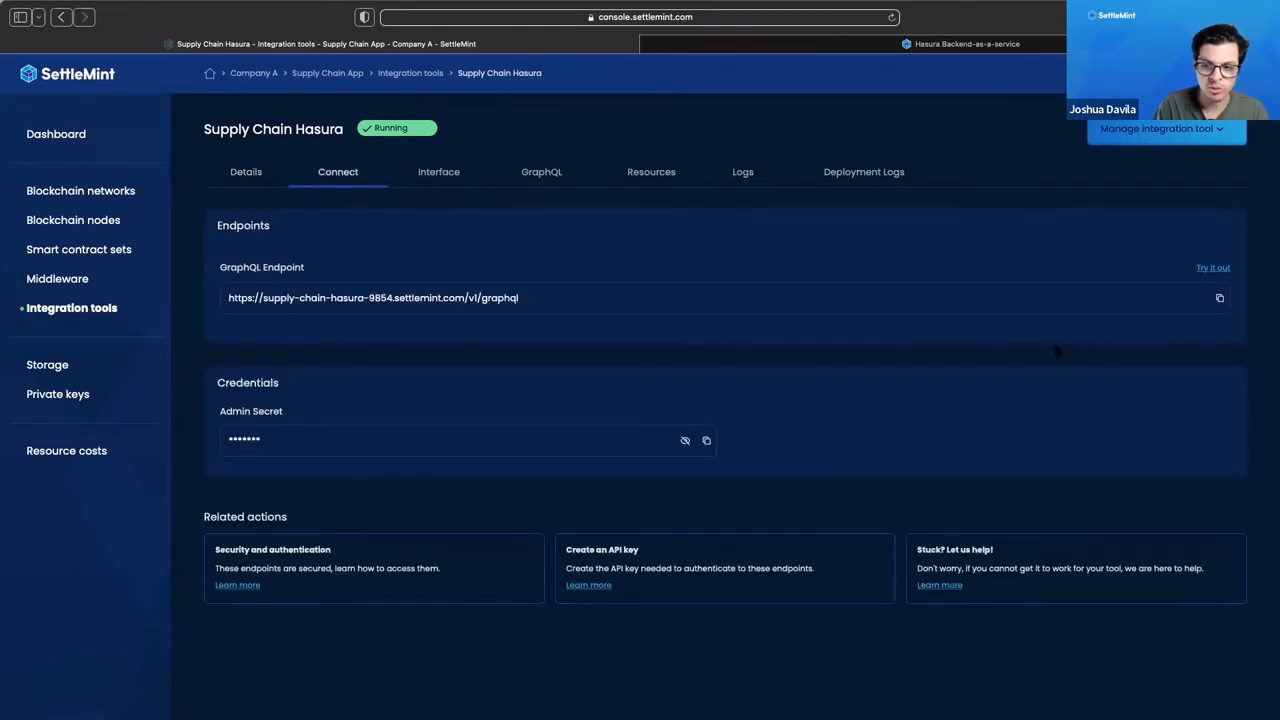
{"action": "mouse_move", "coordinate": [413, 280]}
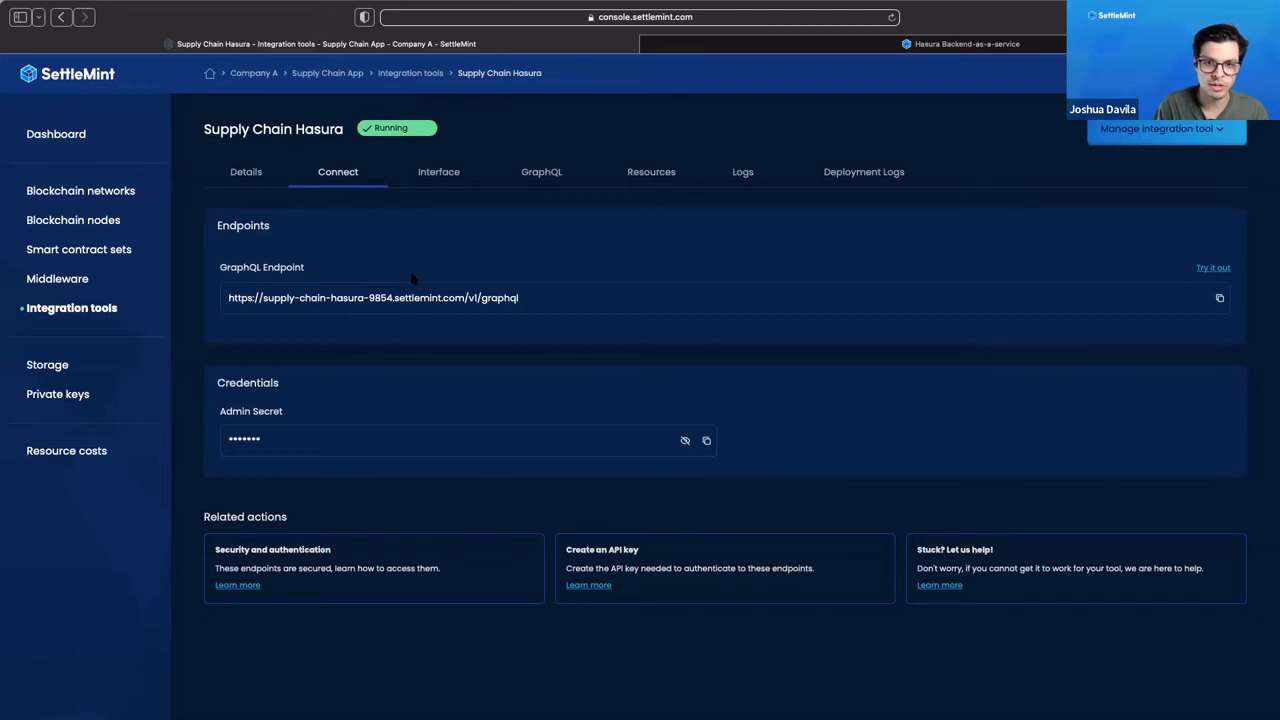
{"action": "mouse_move", "coordinate": [438, 171]}
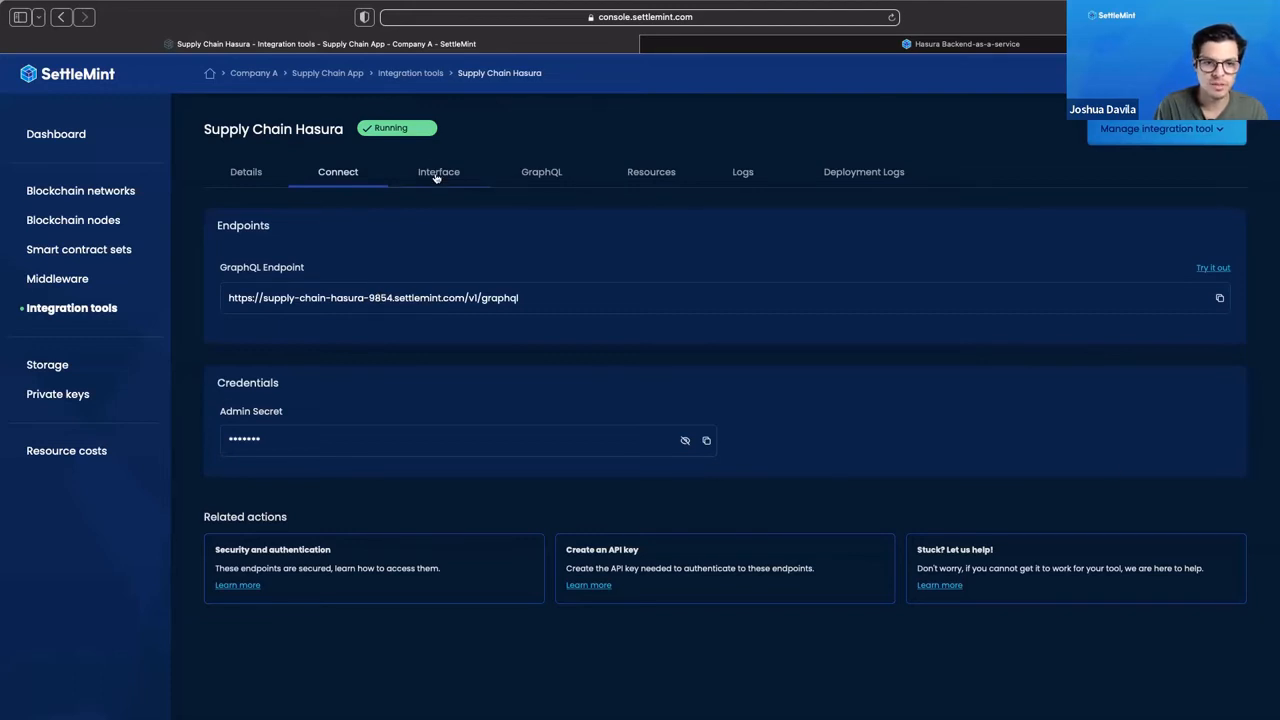
{"action": "left_click", "coordinate": [438, 171]}
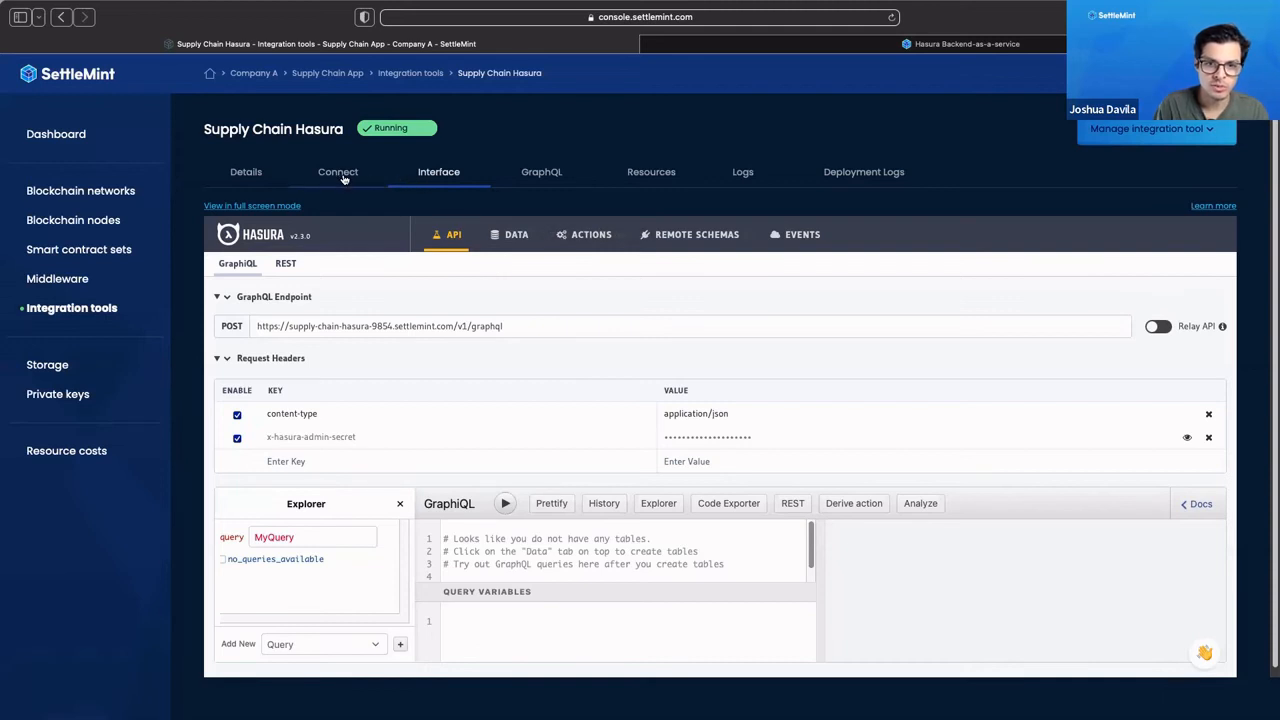
{"action": "left_click", "coordinate": [337, 171]}
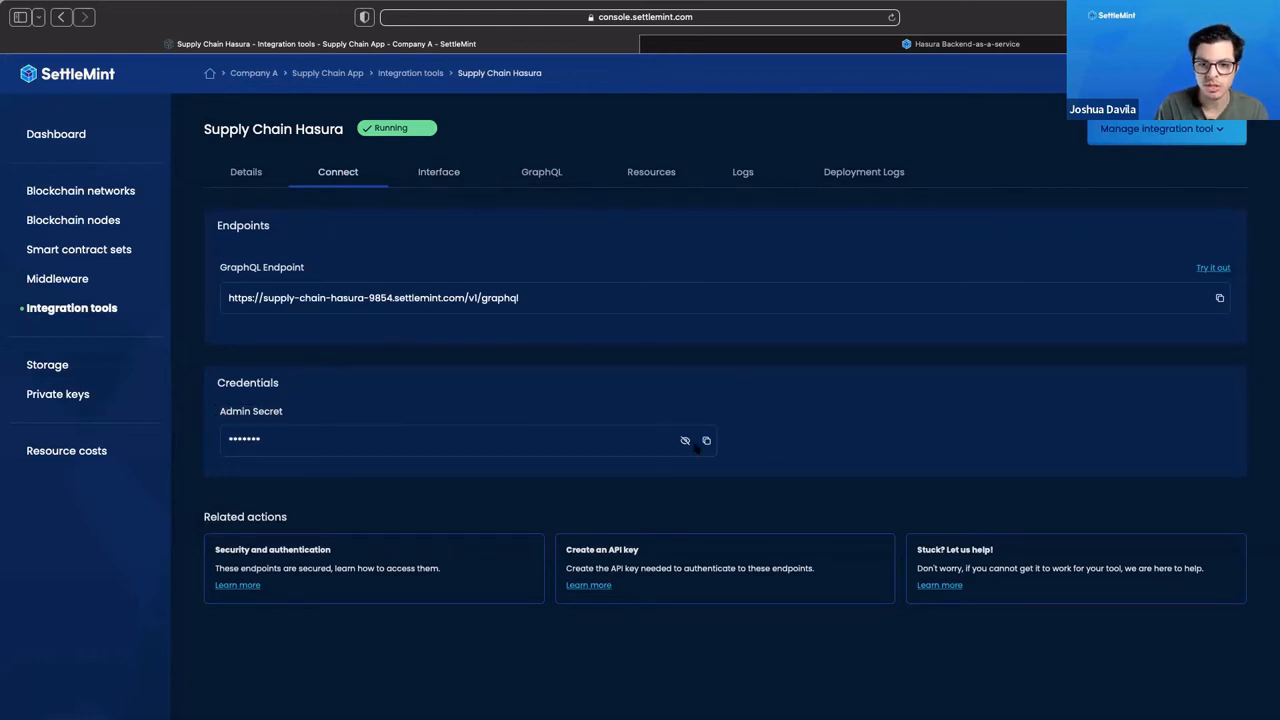
{"action": "left_click", "coordinate": [706, 440]}
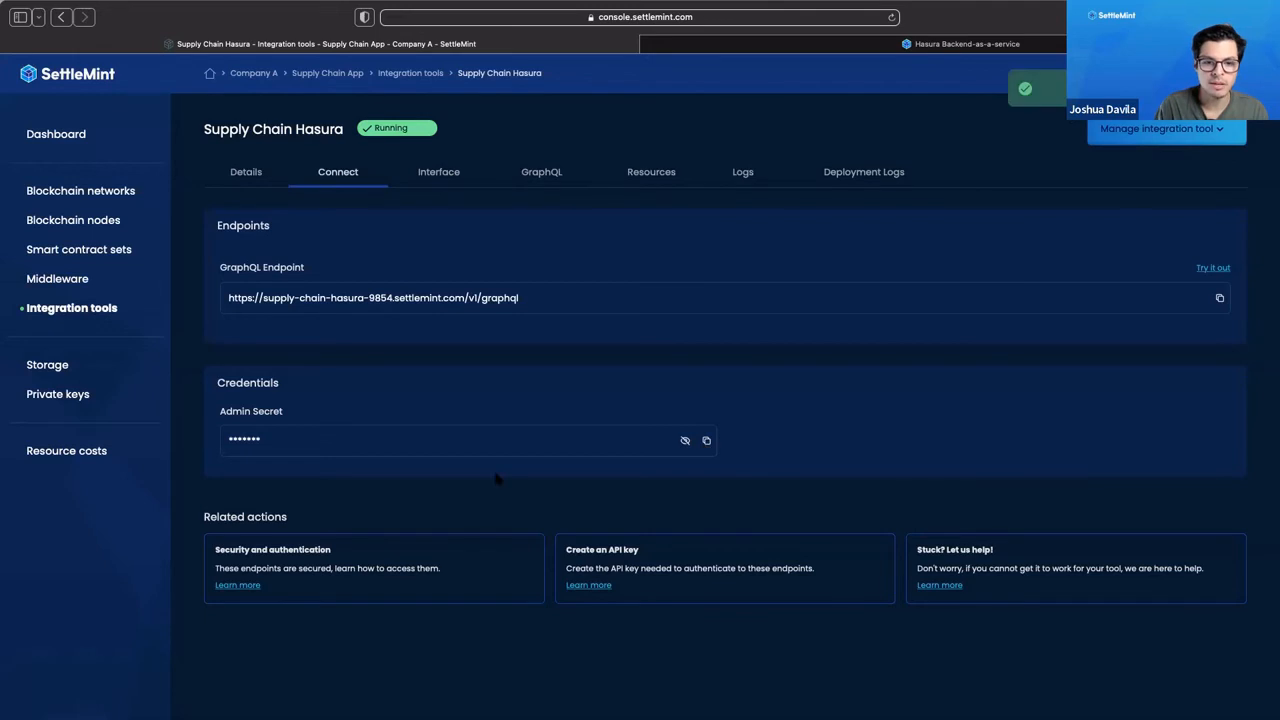
{"action": "left_click", "coordinate": [438, 171]}
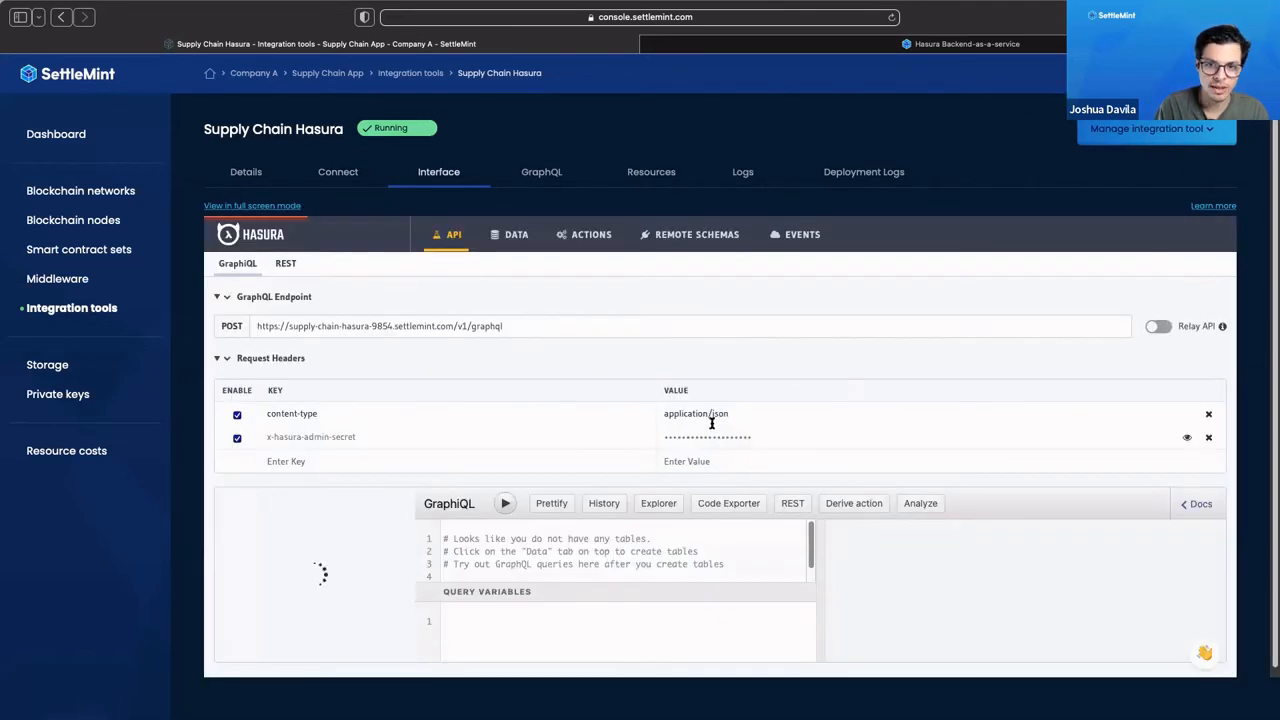
{"action": "left_click", "coordinate": [658, 503]}
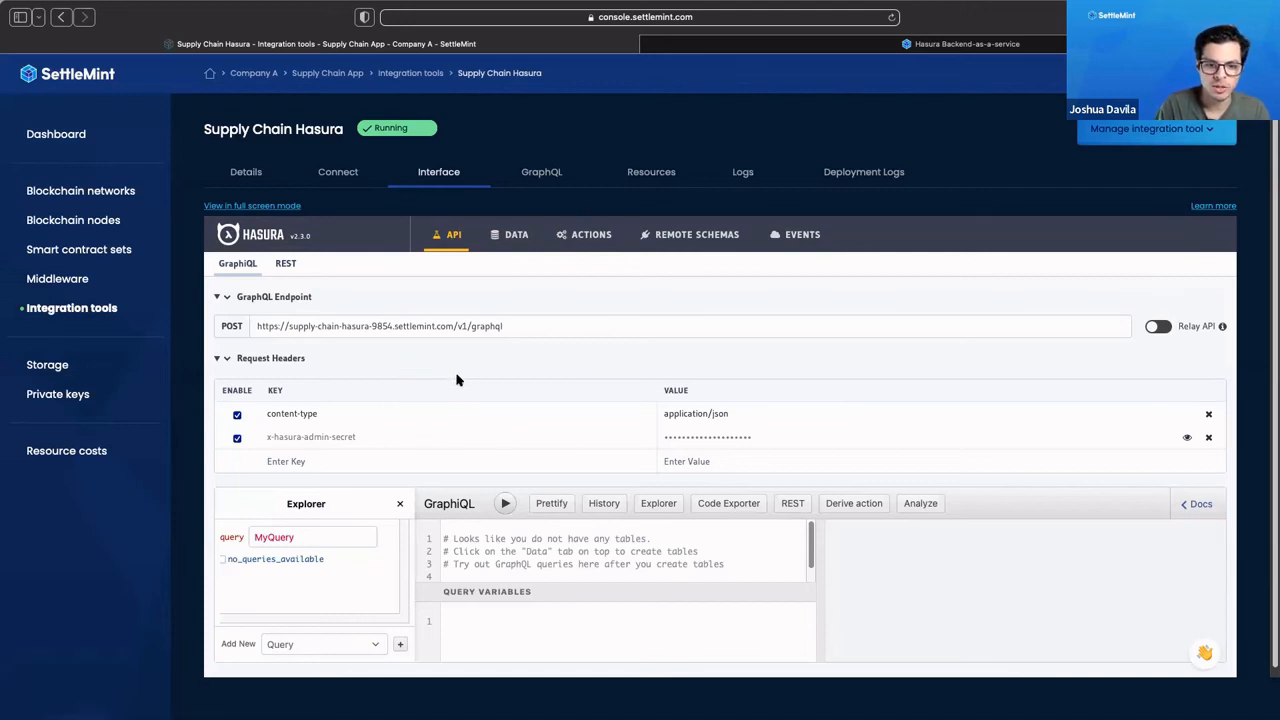
{"action": "mouse_move", "coordinate": [328, 388]}
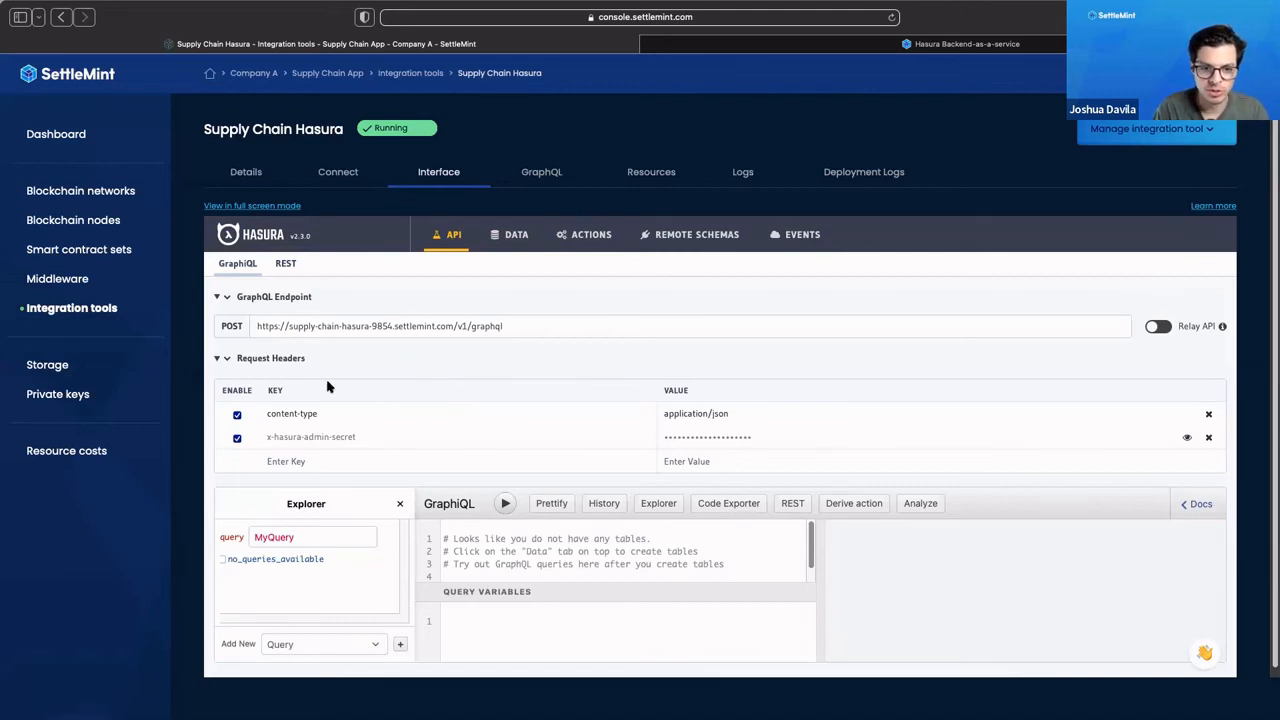
{"action": "mouse_move", "coordinate": [362, 390]}
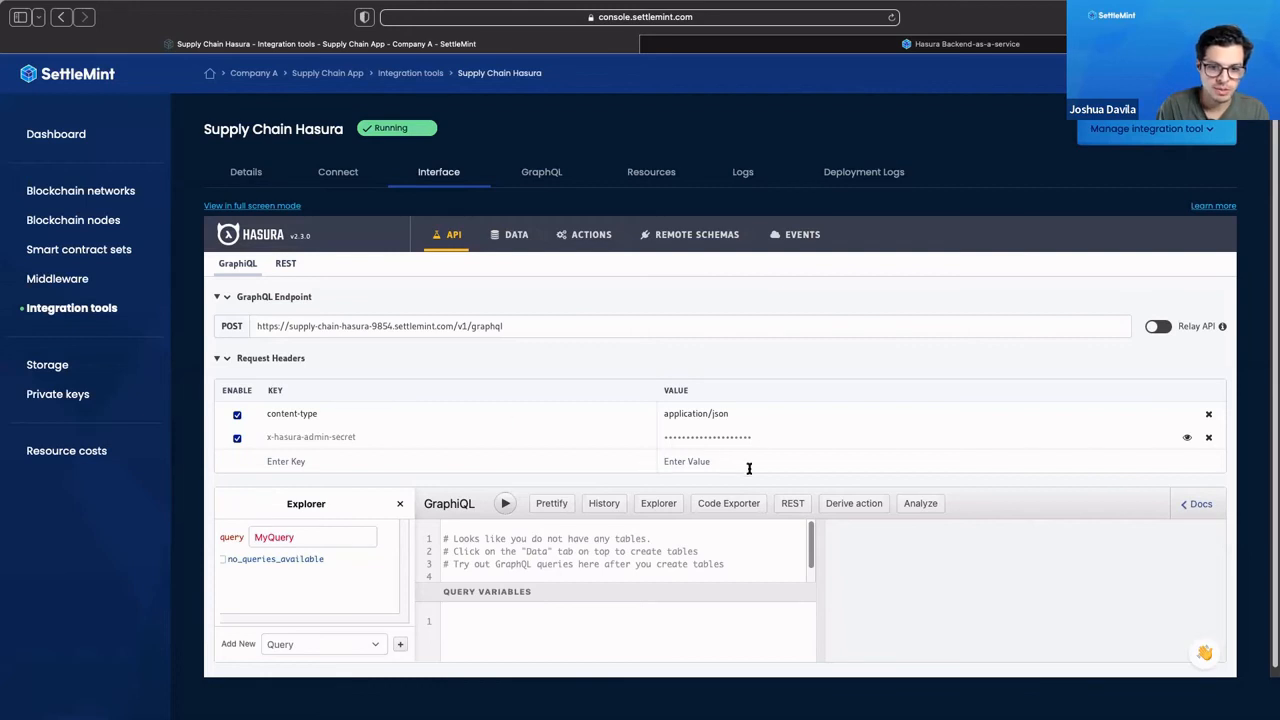
{"action": "mouse_move", "coordinate": [347, 485]}
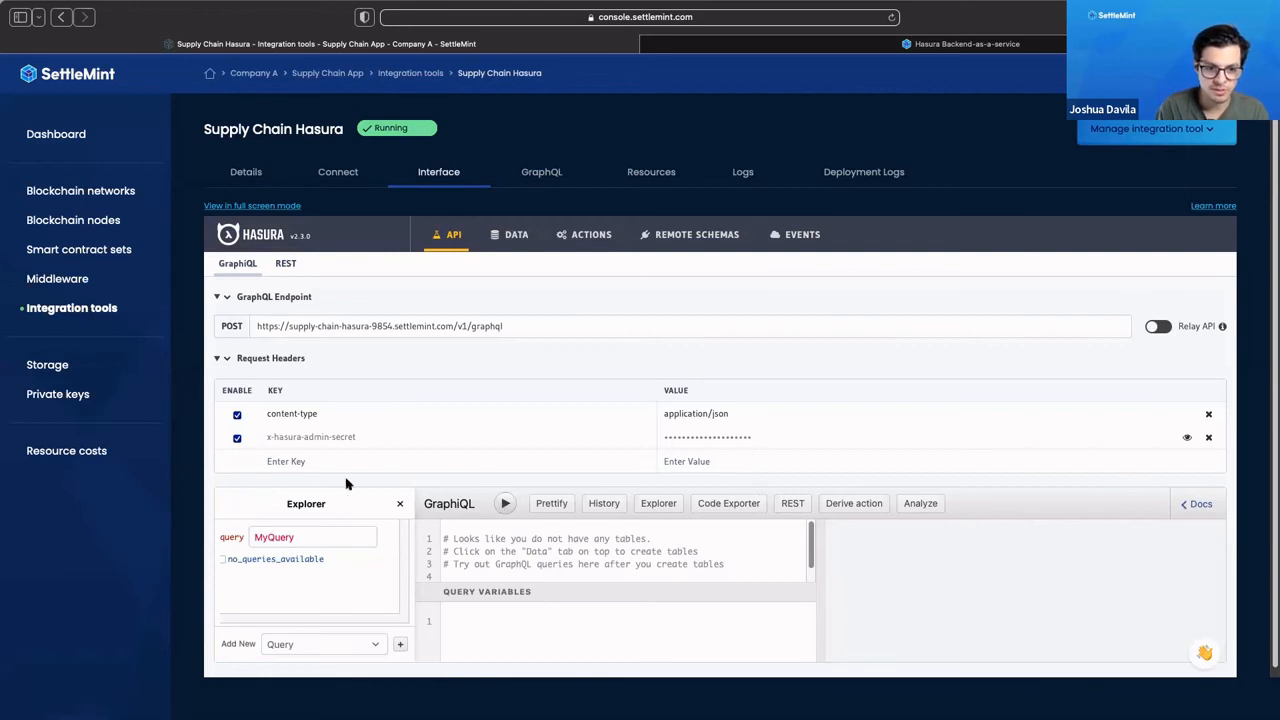
{"action": "mouse_move", "coordinate": [402, 413]}
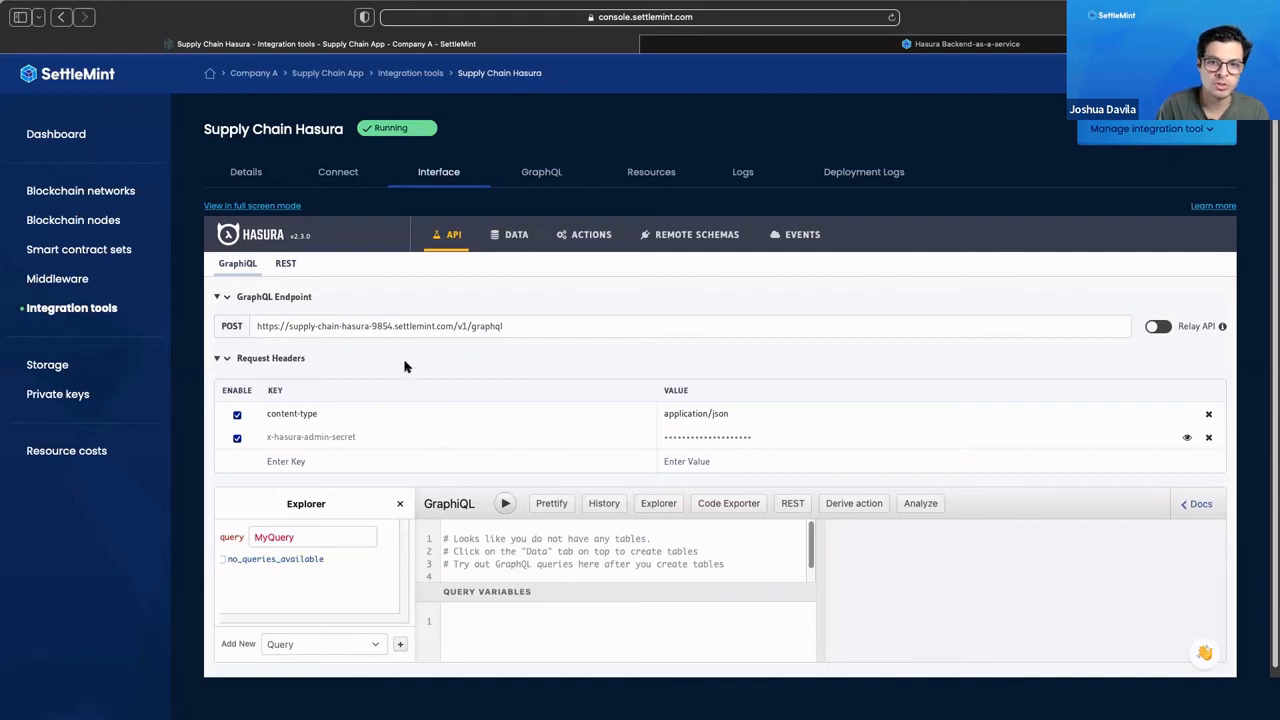
{"action": "left_click", "coordinate": [285, 263]}
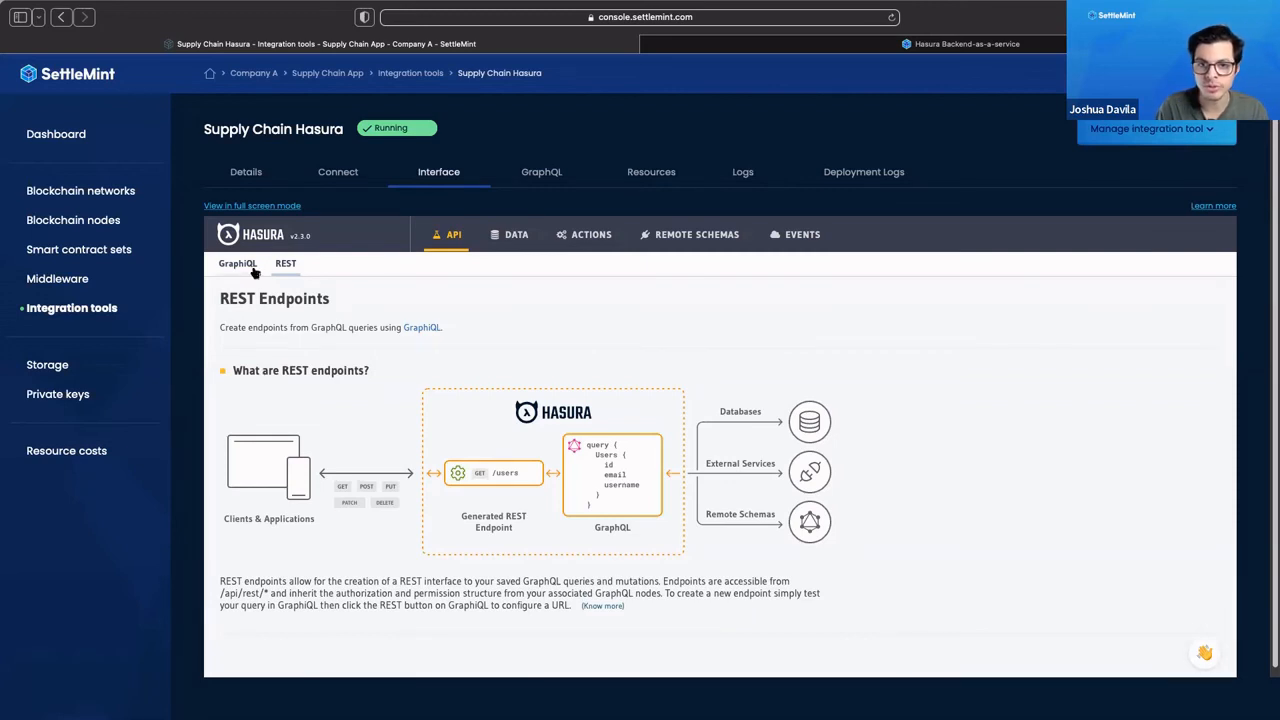
{"action": "left_click", "coordinate": [237, 263]}
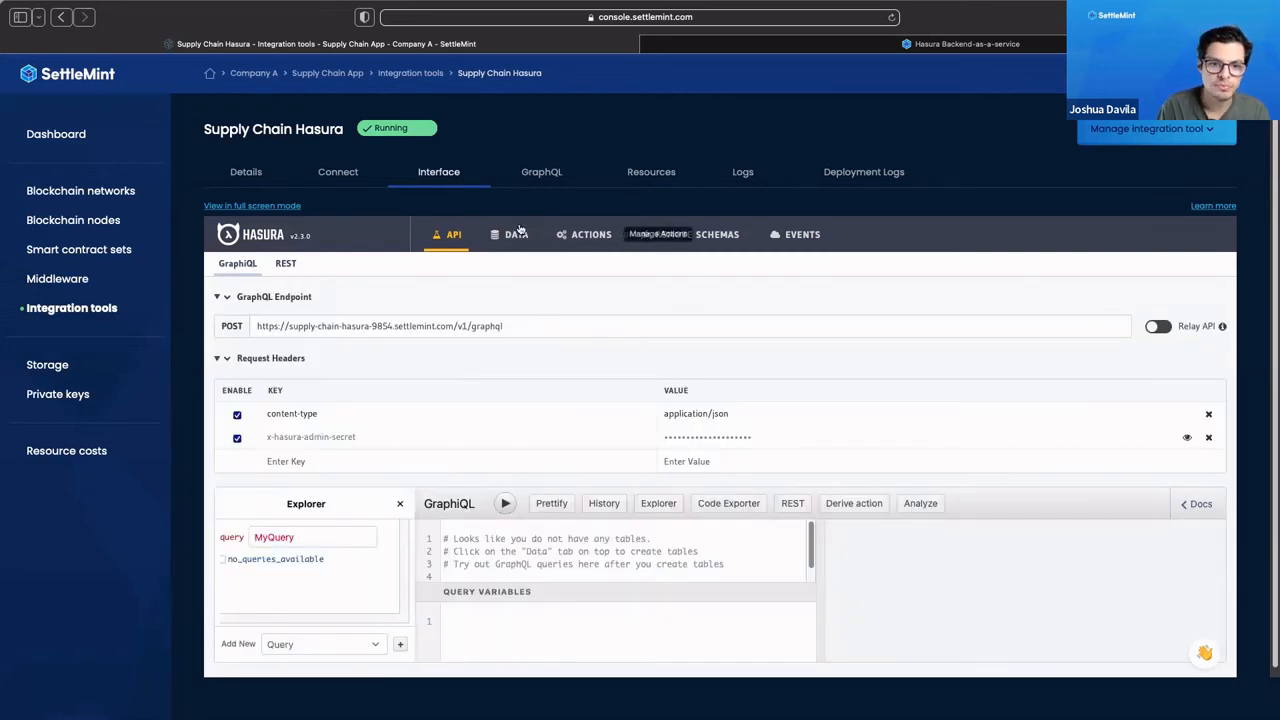
{"action": "left_click", "coordinate": [514, 234]}
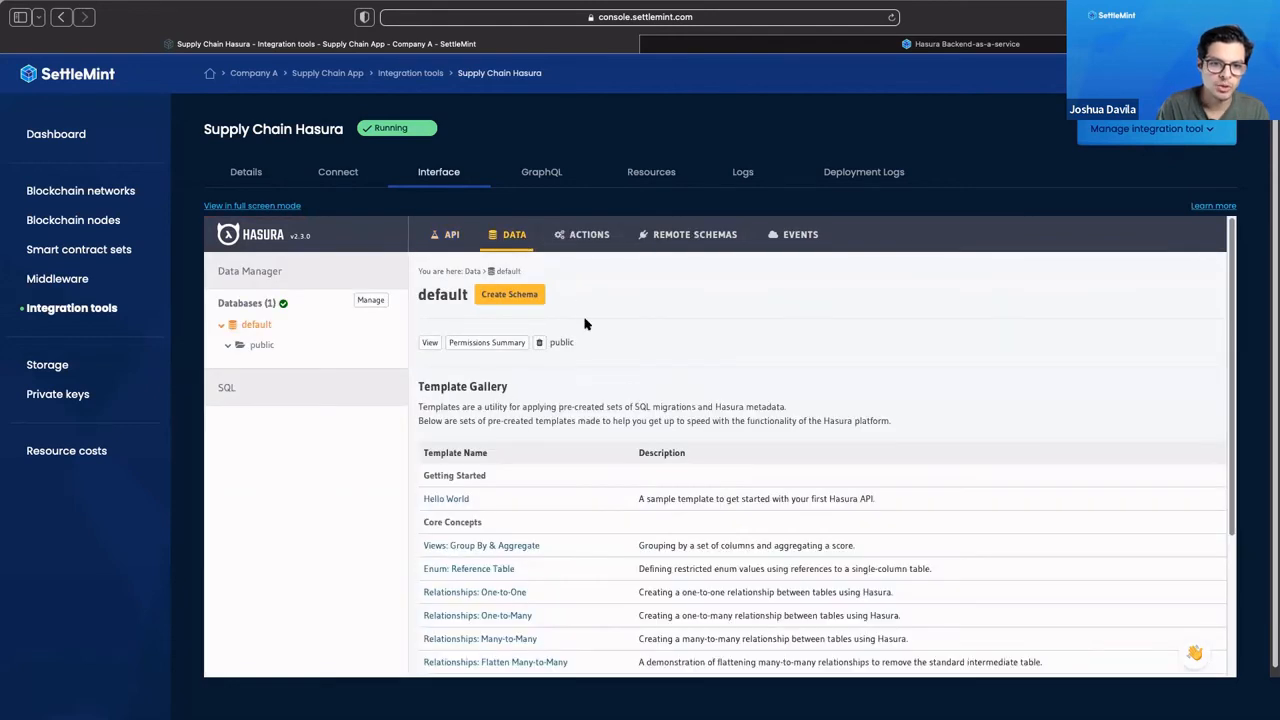
{"action": "mouse_move", "coordinate": [701, 300]}
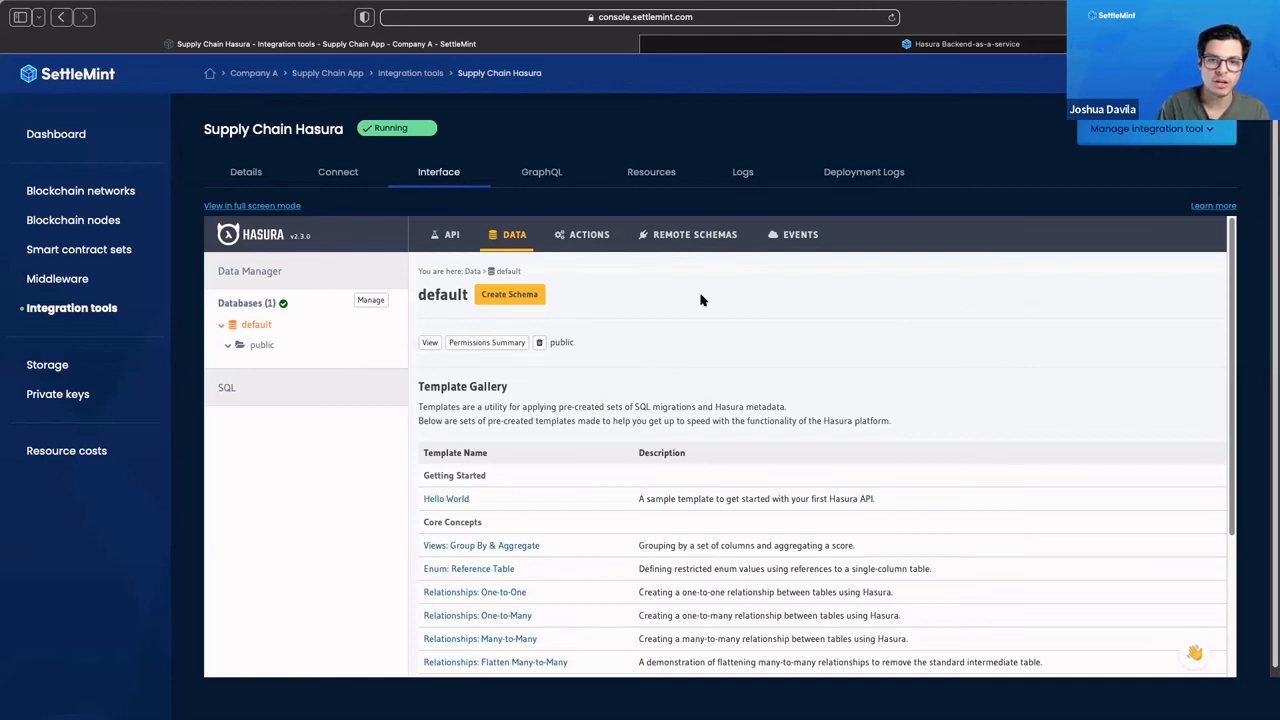
{"action": "left_click", "coordinate": [582, 234]}
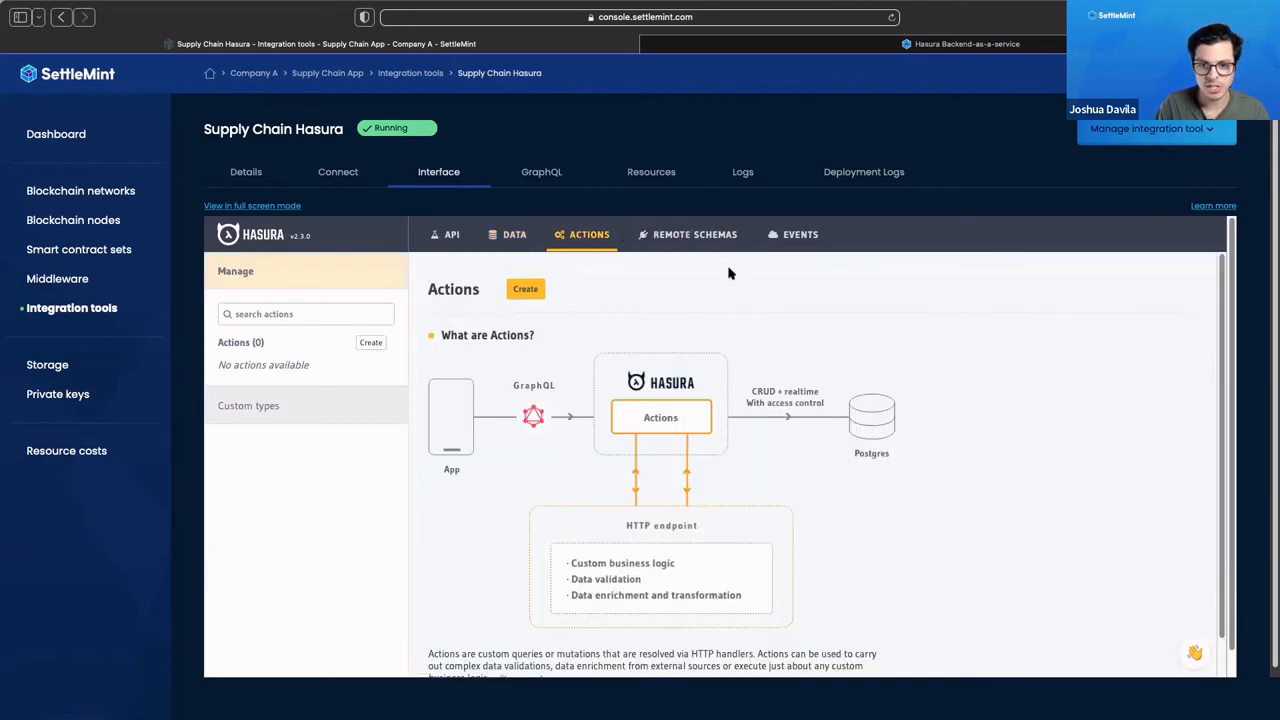
{"action": "left_click", "coordinate": [694, 234]}
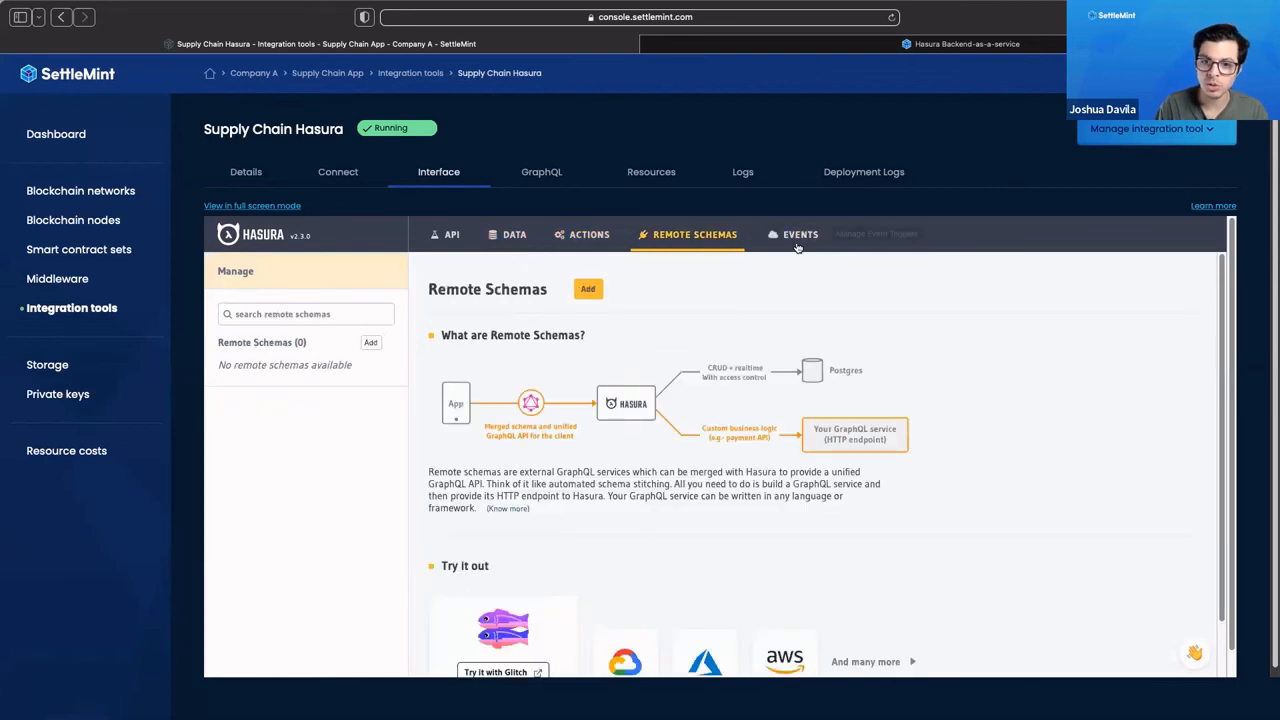
{"action": "left_click", "coordinate": [800, 234]}
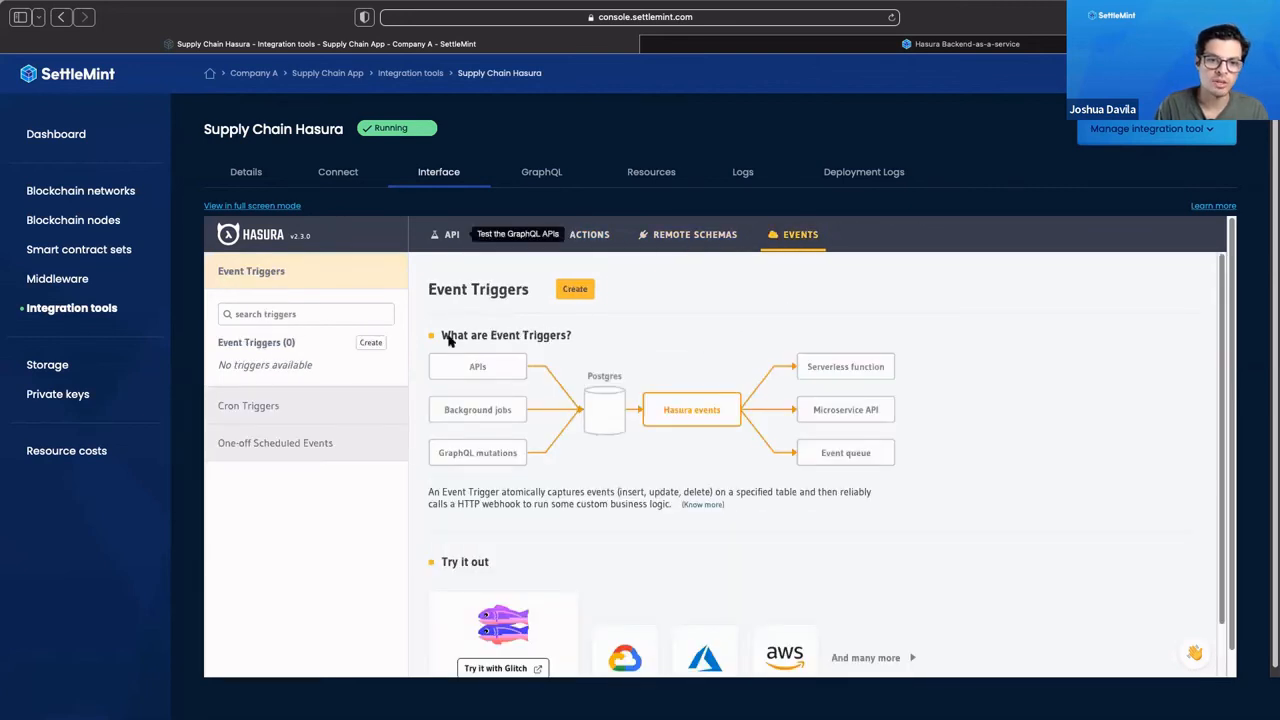
{"action": "left_click", "coordinate": [695, 234]}
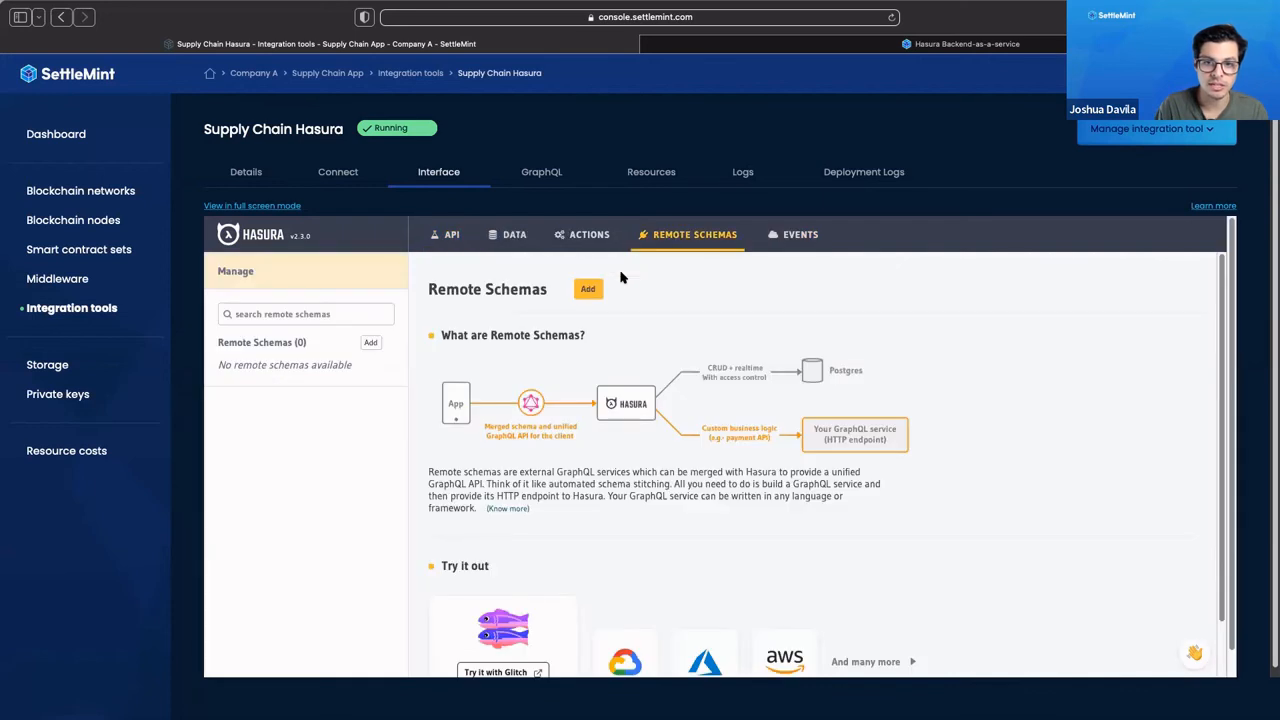
{"action": "left_click", "coordinate": [446, 234]}
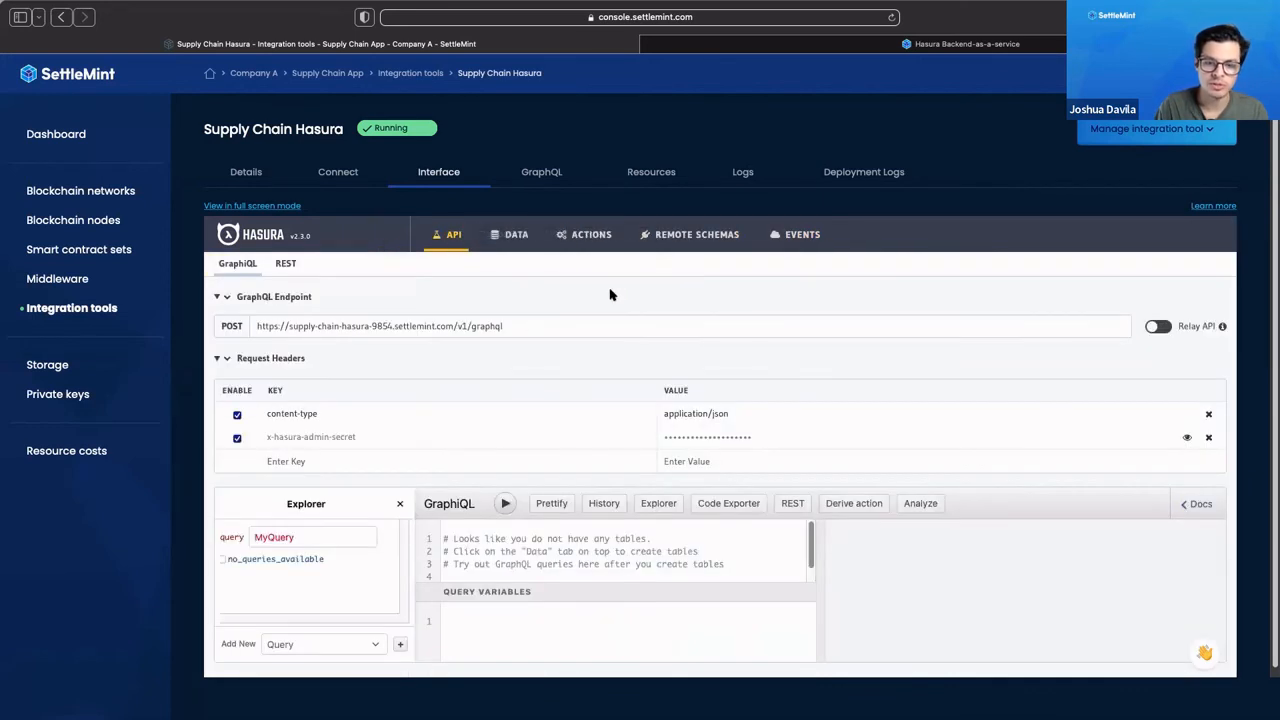
{"action": "mouse_move", "coordinate": [601, 301]}
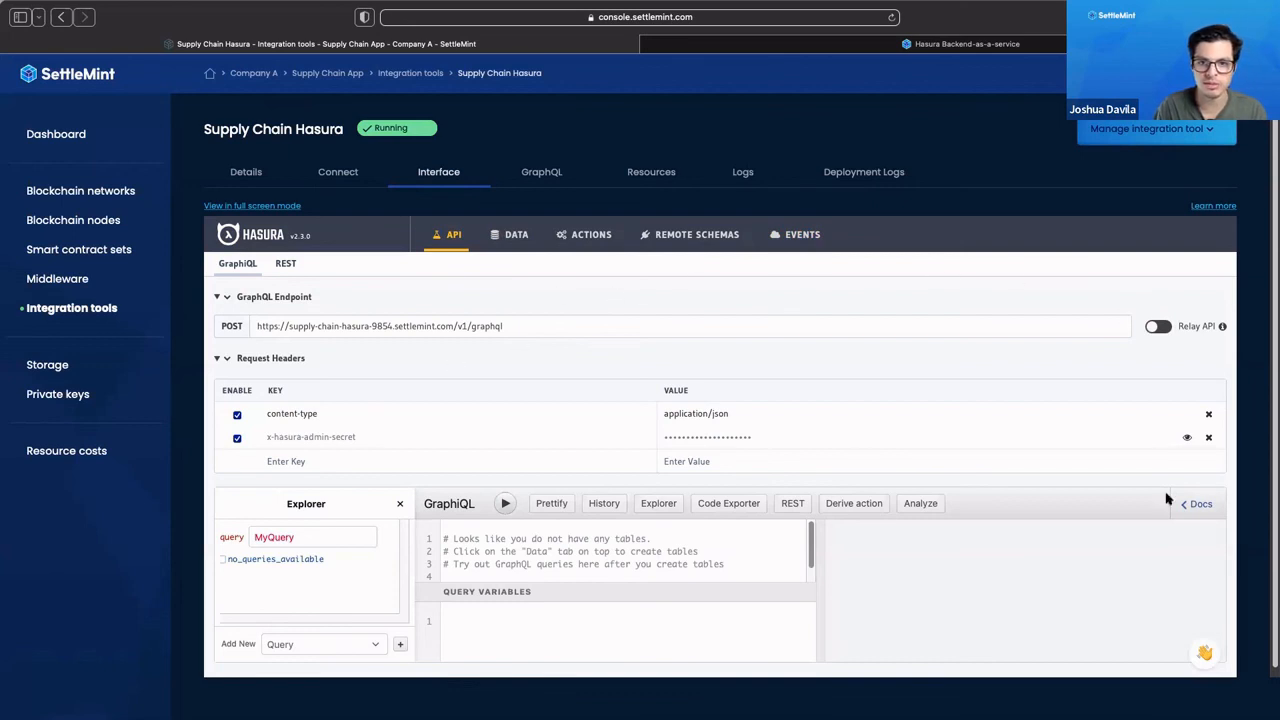
{"action": "mouse_move", "coordinate": [542, 178]}
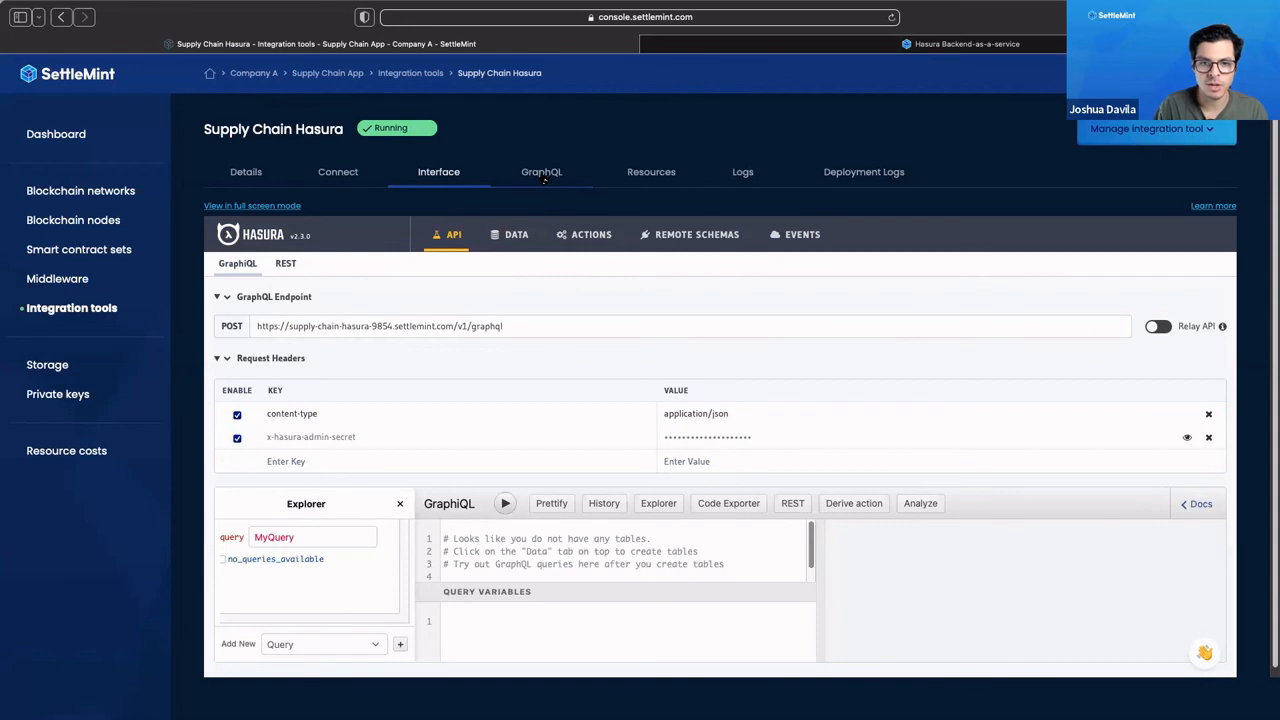
Look at Hasura's GraphQL playground, then check its memory, CPU and disk usage.
{"action": "left_click", "coordinate": [541, 171]}
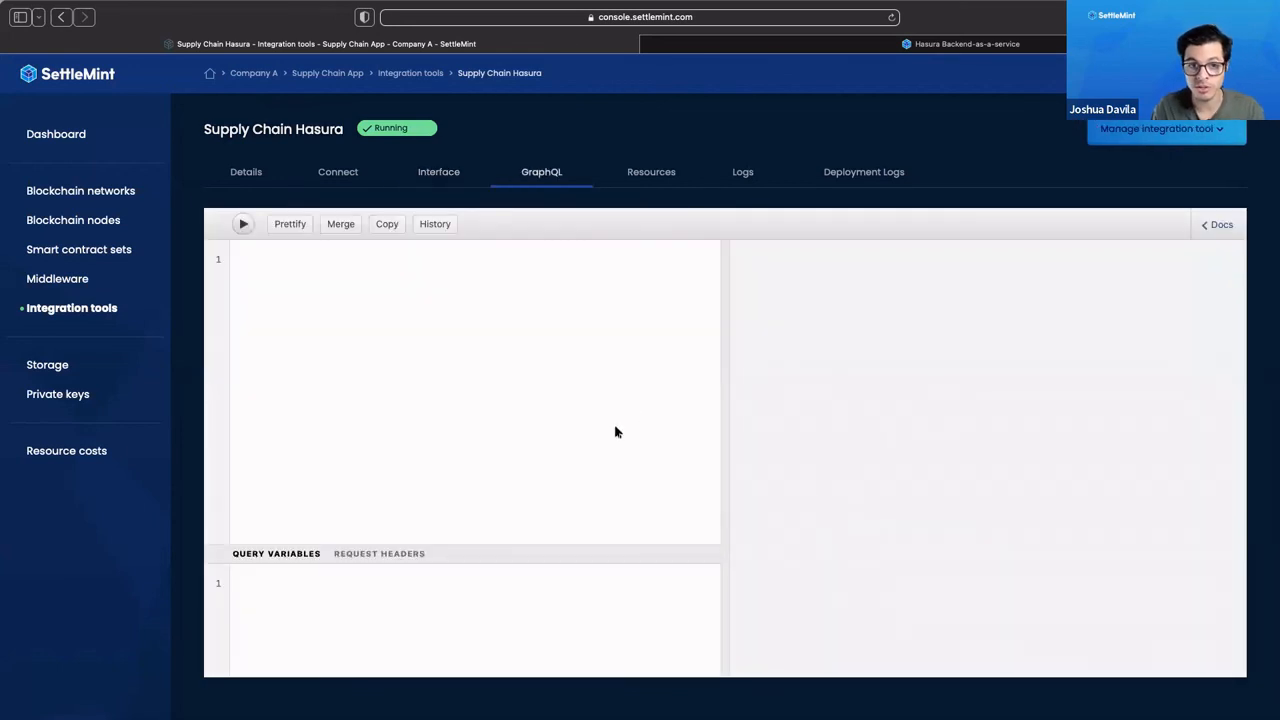
{"action": "mouse_move", "coordinate": [734, 252]}
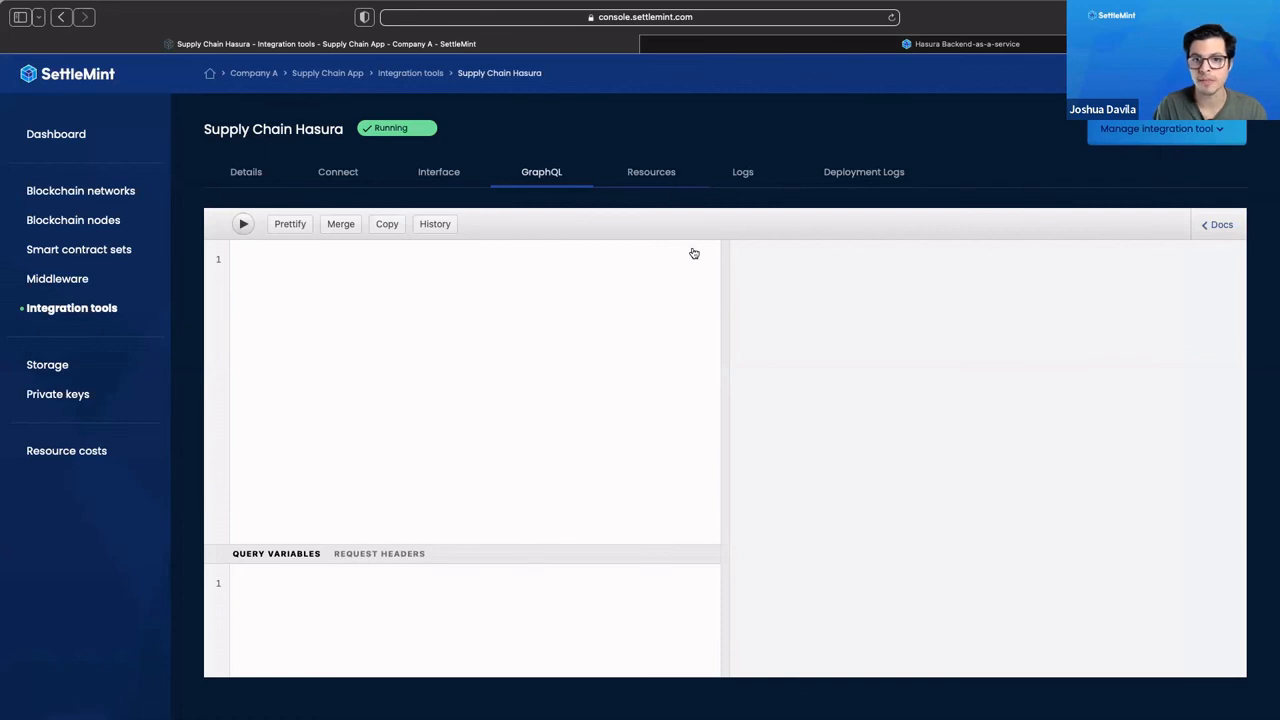
{"action": "left_click", "coordinate": [651, 171]}
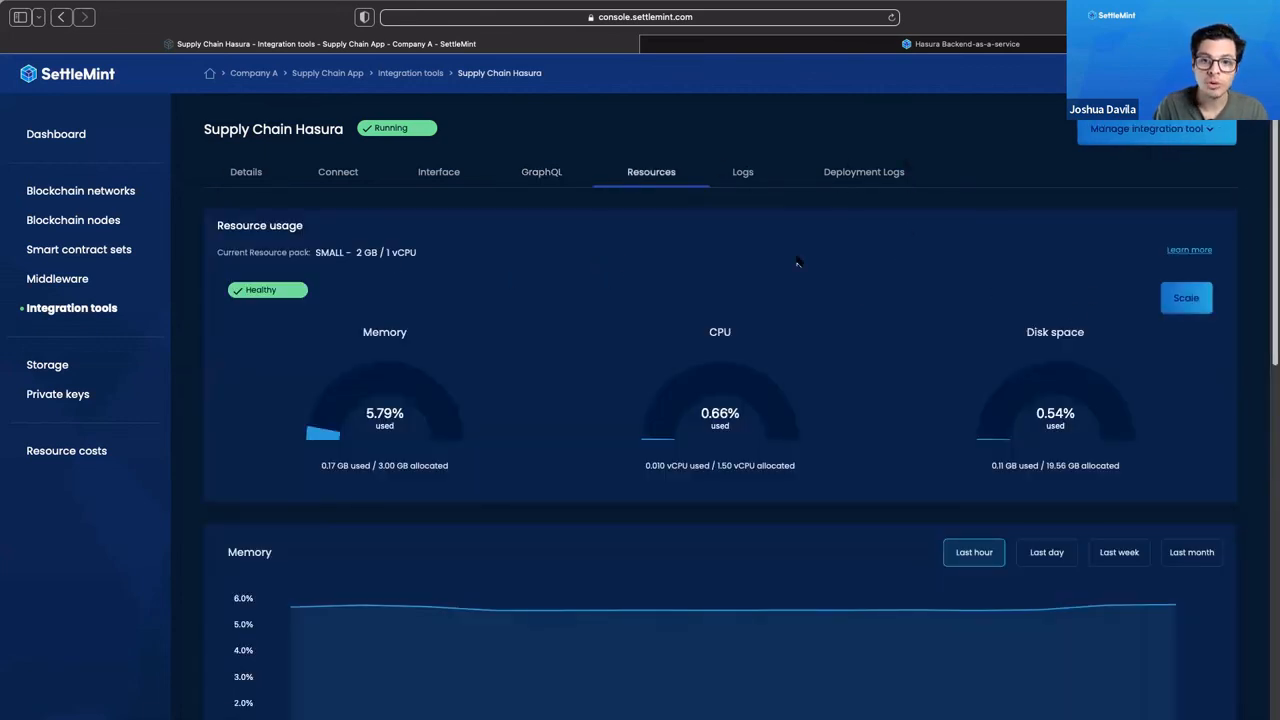
{"action": "mouse_move", "coordinate": [967, 87]}
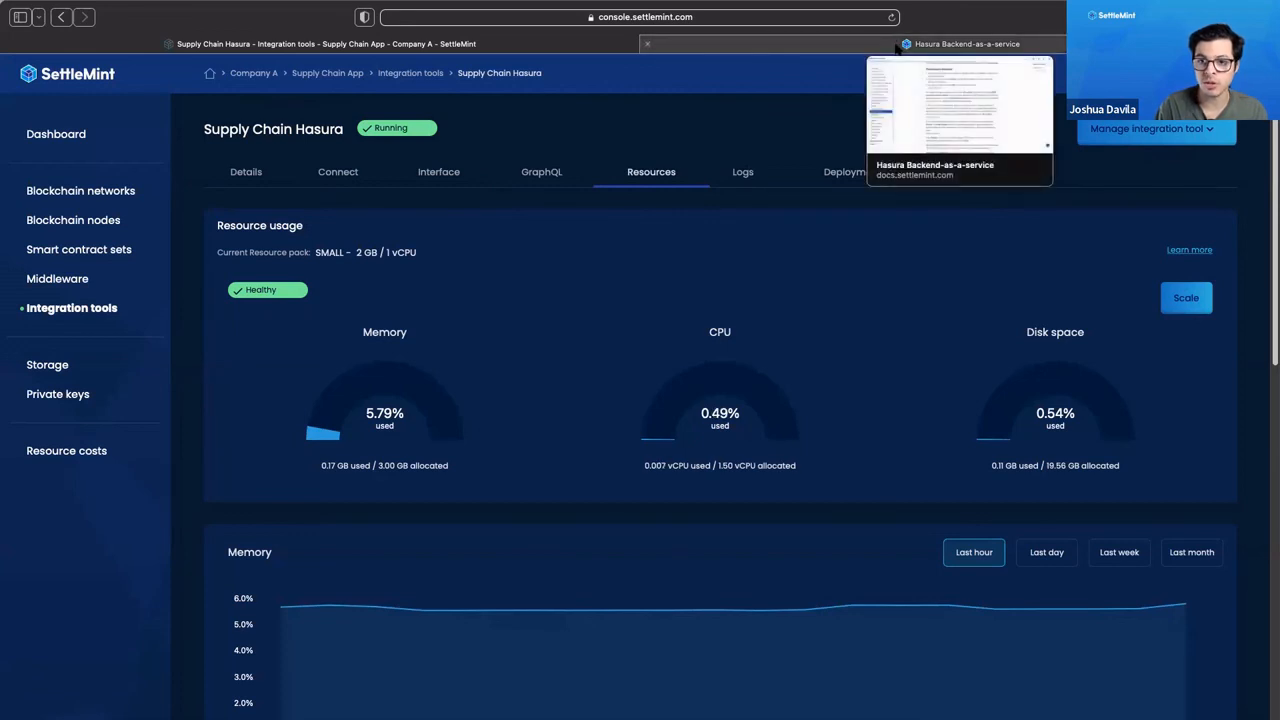
Switch to the Hasura Backend-as-a-service docs tab and scroll to the top.
{"action": "left_click", "coordinate": [958, 43]}
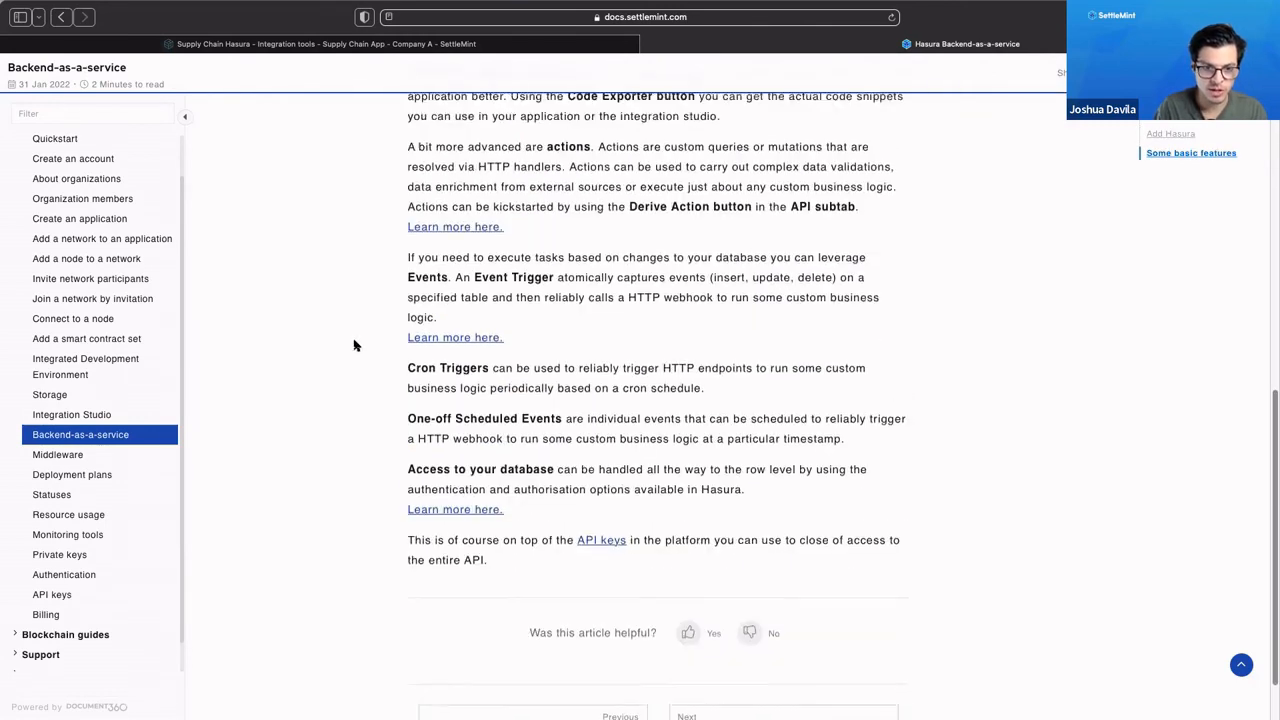
{"action": "scroll", "scroll_direction": "up", "scroll_amount": 3}
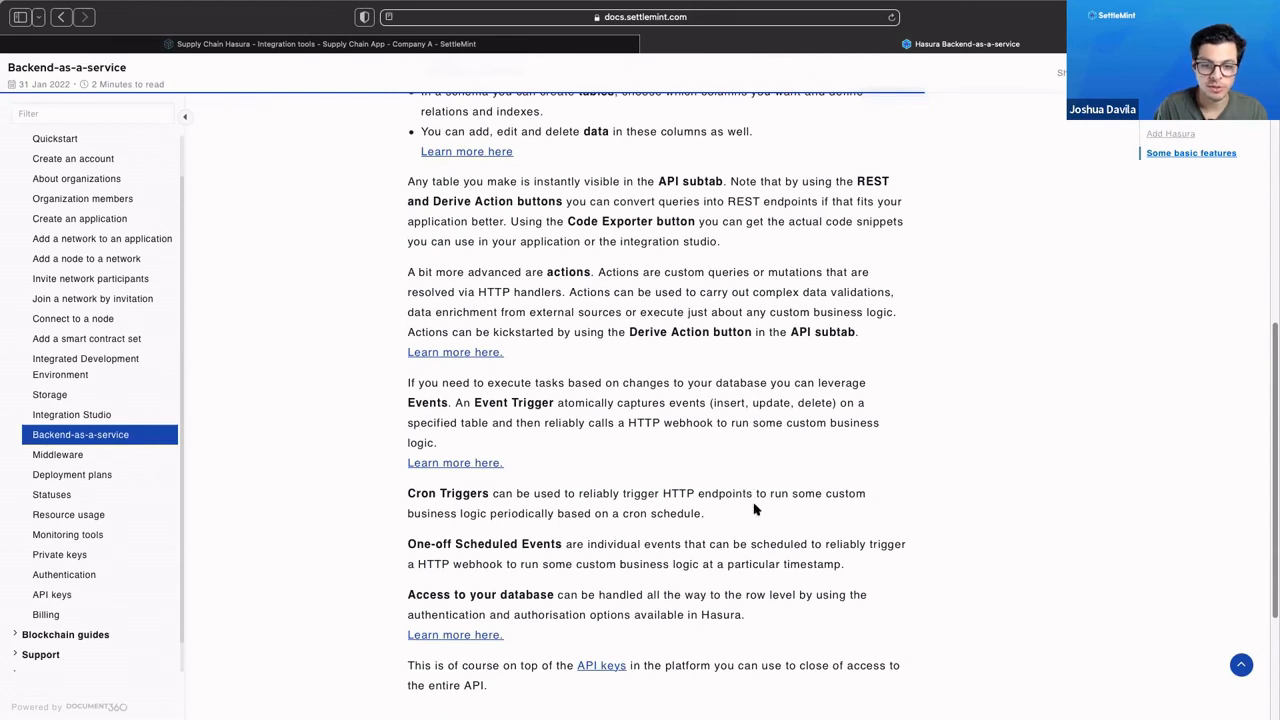
{"action": "scroll", "scroll_direction": "up", "scroll_amount": 3}
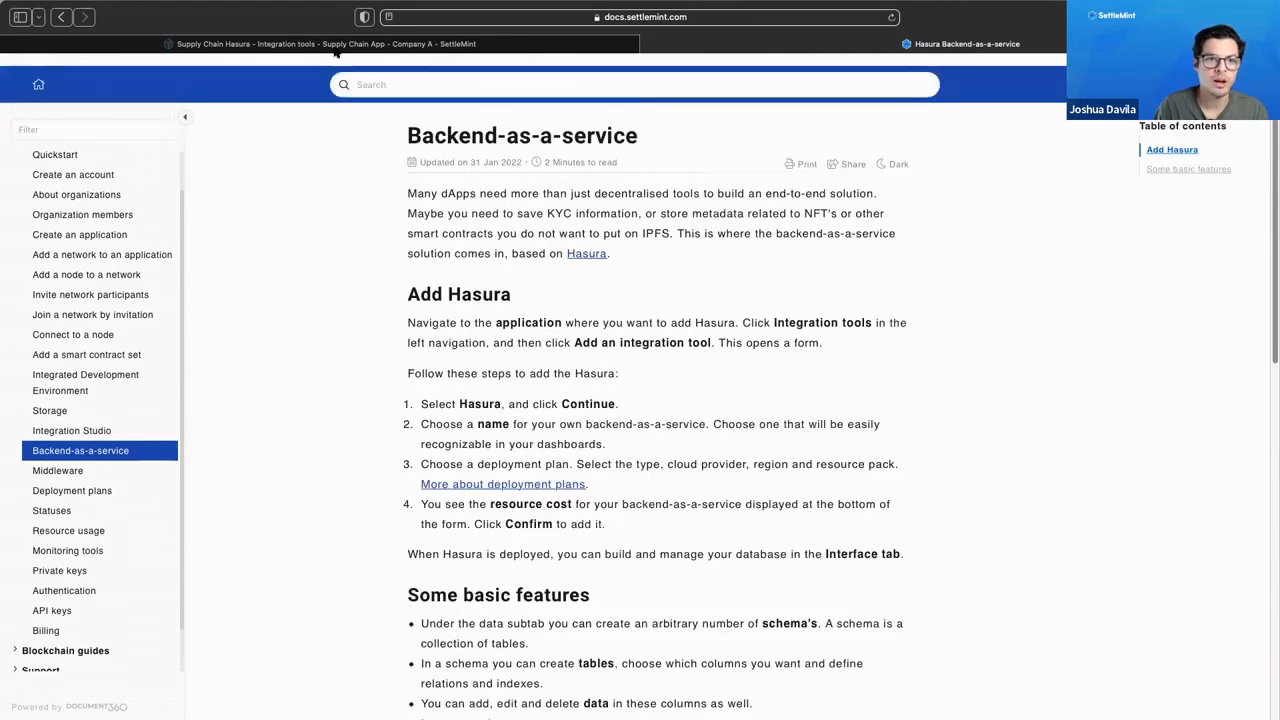